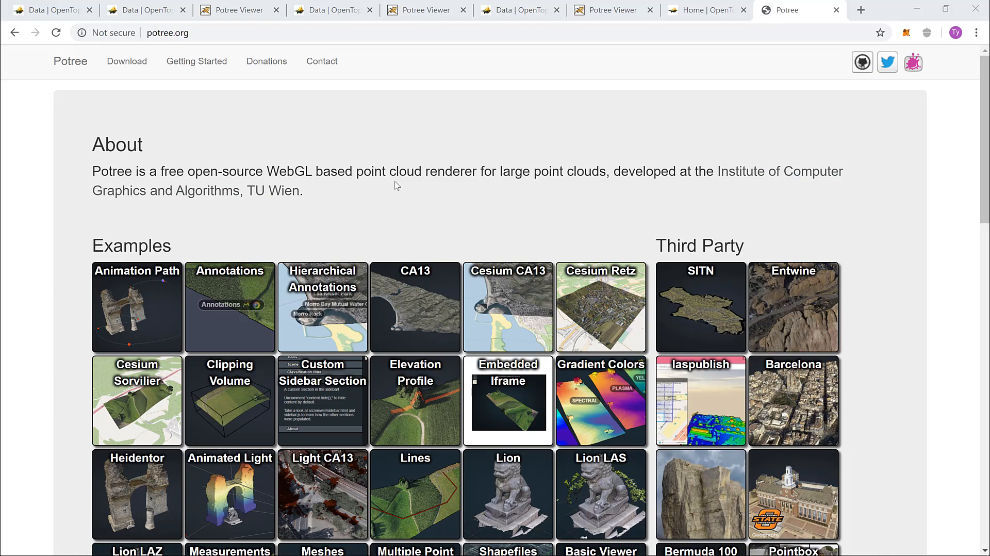
pyautogui.moveTo(604, 205)
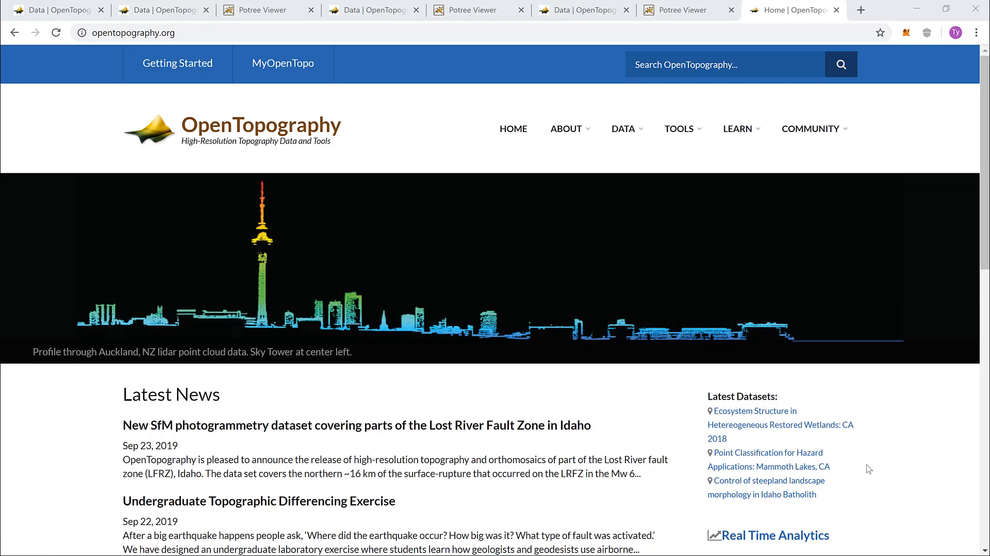
pyautogui.moveTo(824, 421)
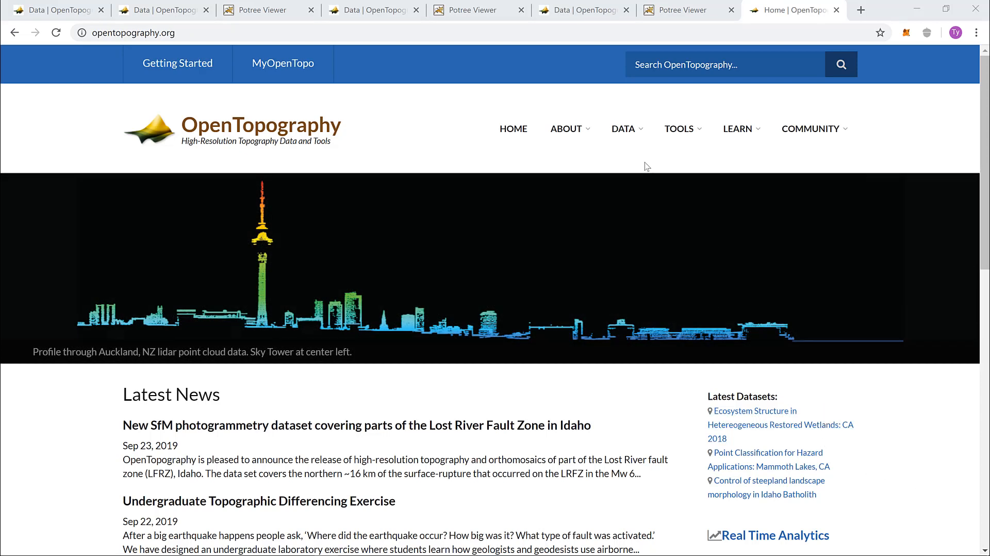
pyautogui.moveTo(620, 143)
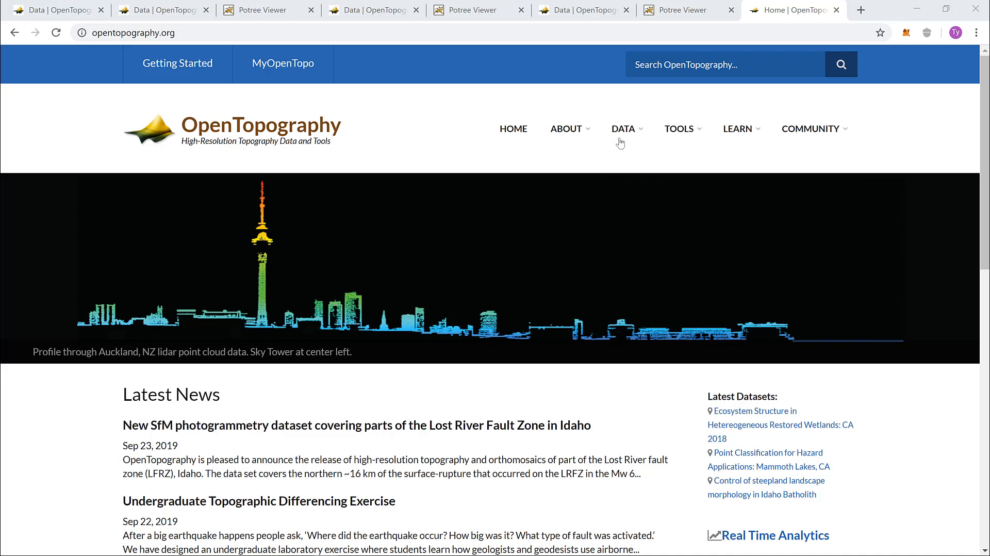
# Go to the DATA > POINT CLOUD page and browse the Airborne Lidar dataset list.
pyautogui.click(623, 128)
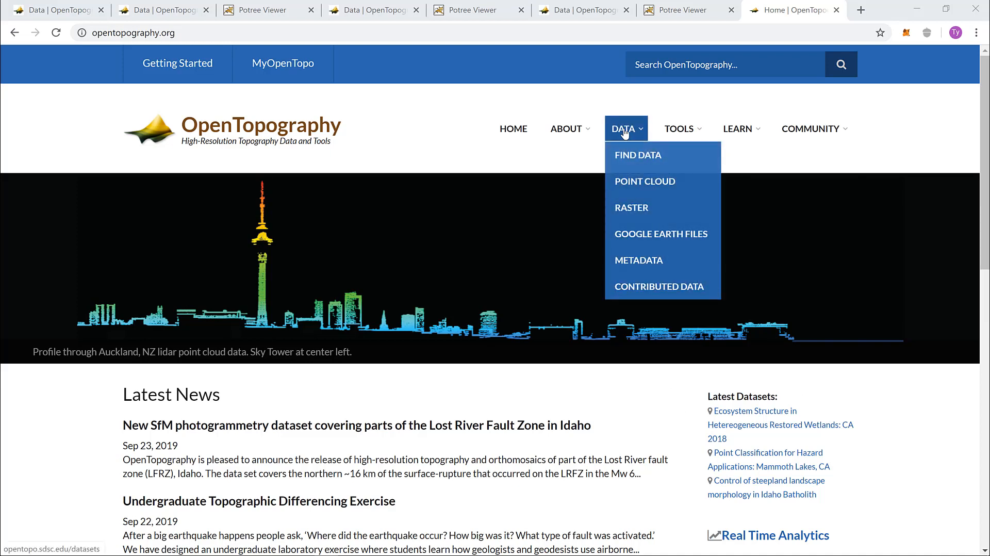
pyautogui.moveTo(656, 186)
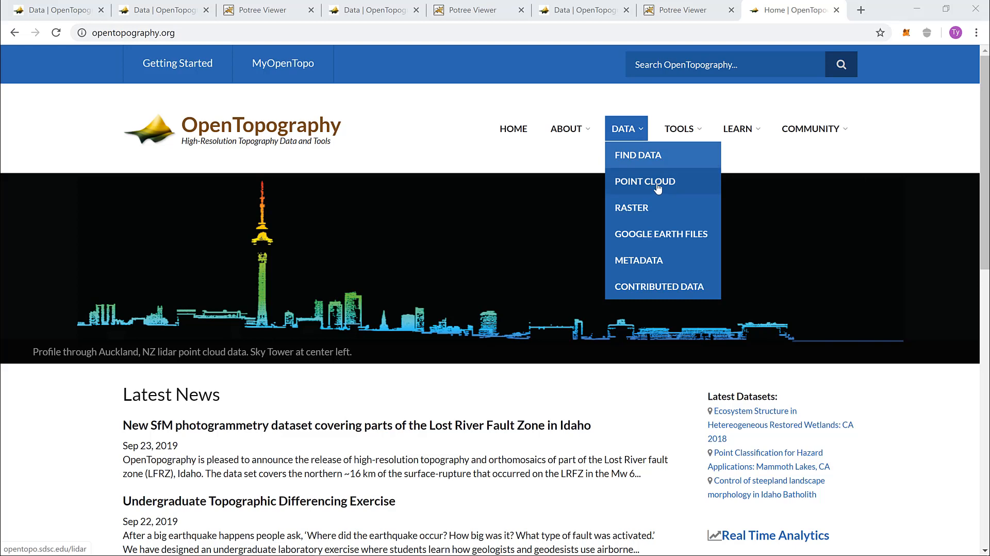
pyautogui.click(645, 181)
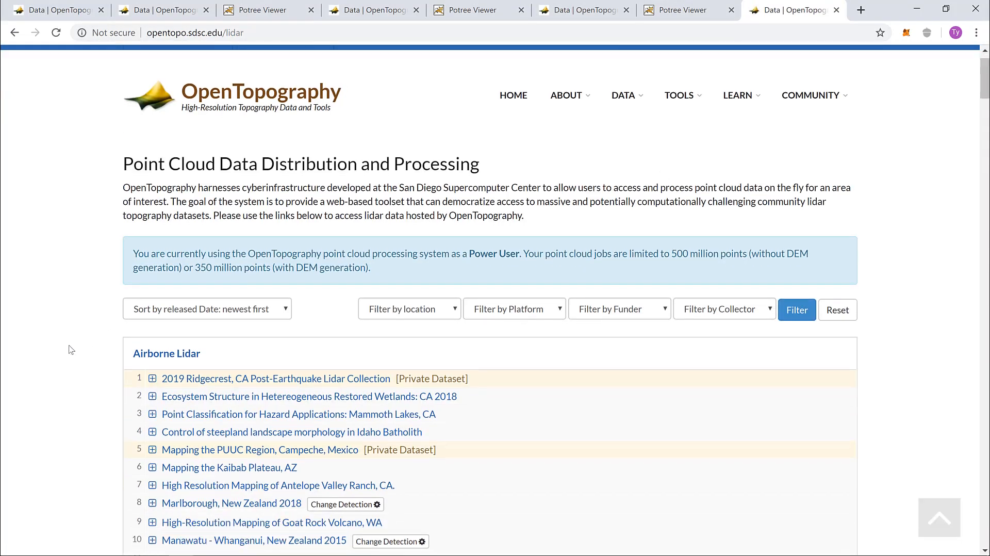
pyautogui.scroll(-3)
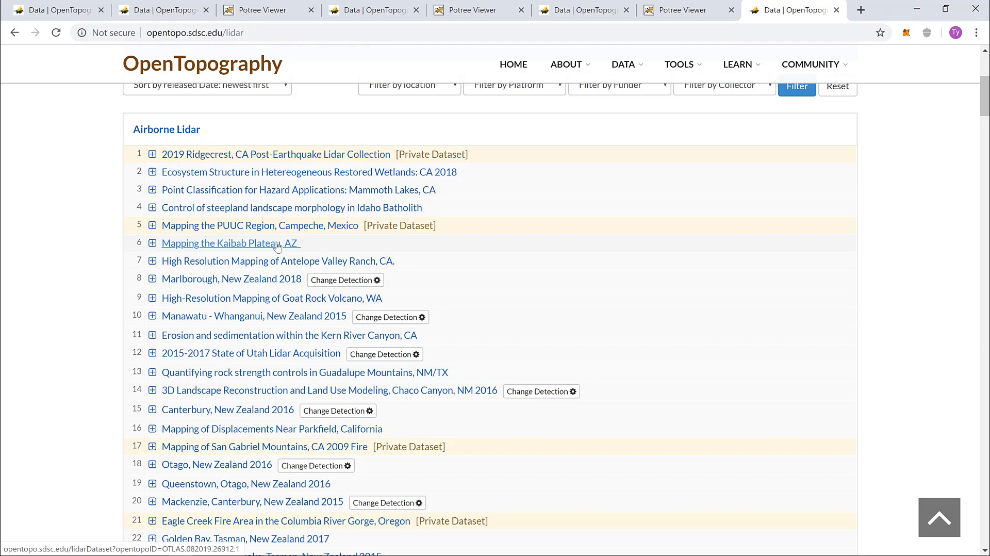
# Open 'Mapping the Kaibab Plateau, AZ' and zoom its coverage map in toward Pleasant Valley.
pyautogui.click(230, 242)
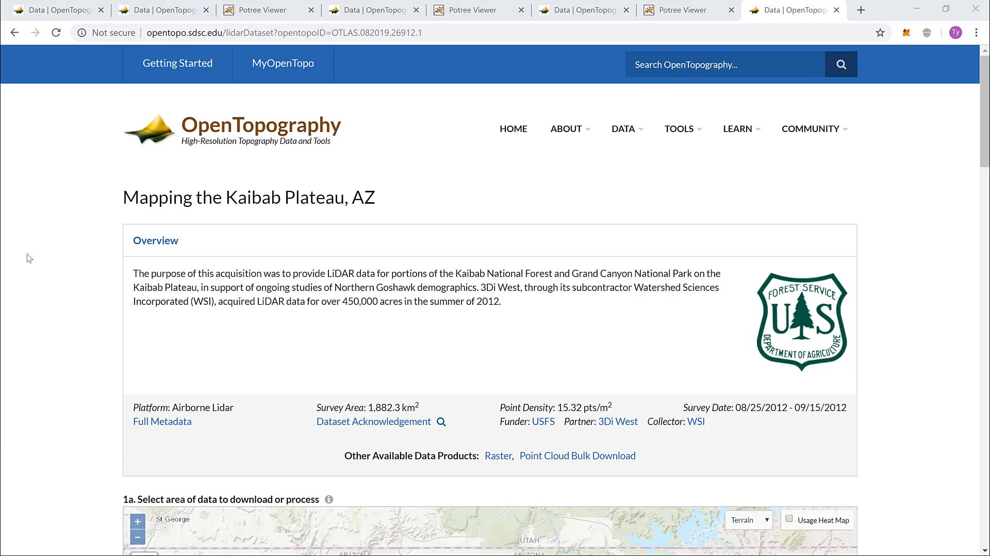
pyautogui.moveTo(67, 253)
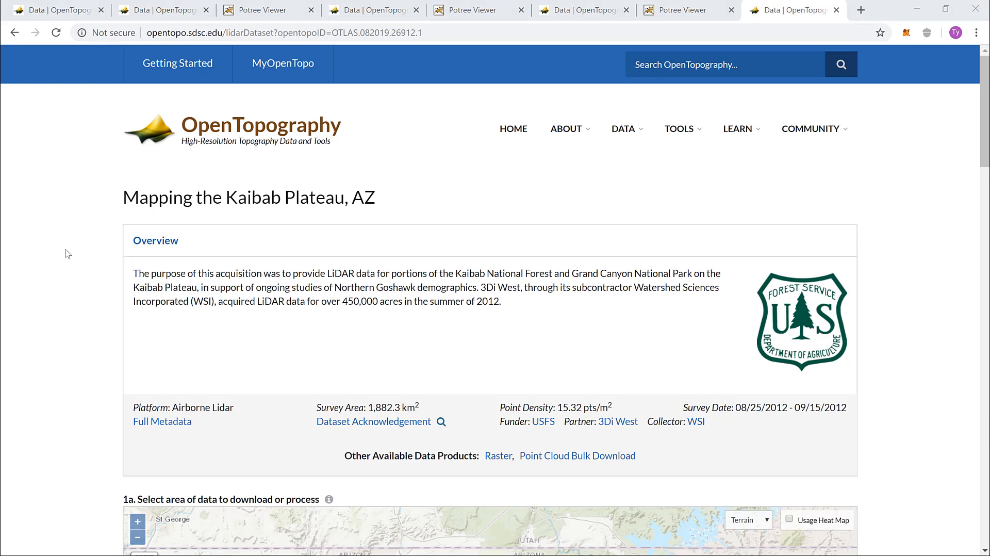
pyautogui.scroll(-3)
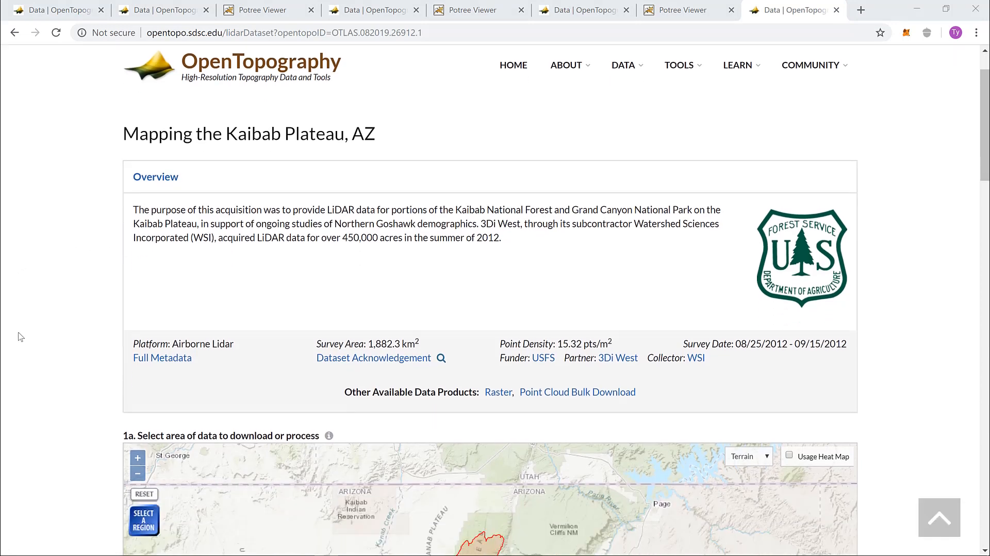
pyautogui.scroll(-3)
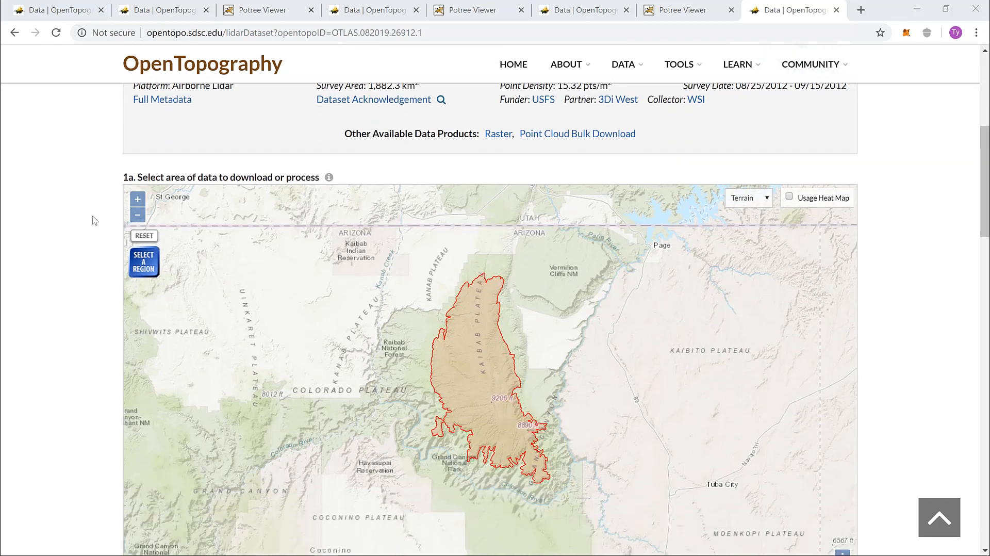
pyautogui.scroll(-3)
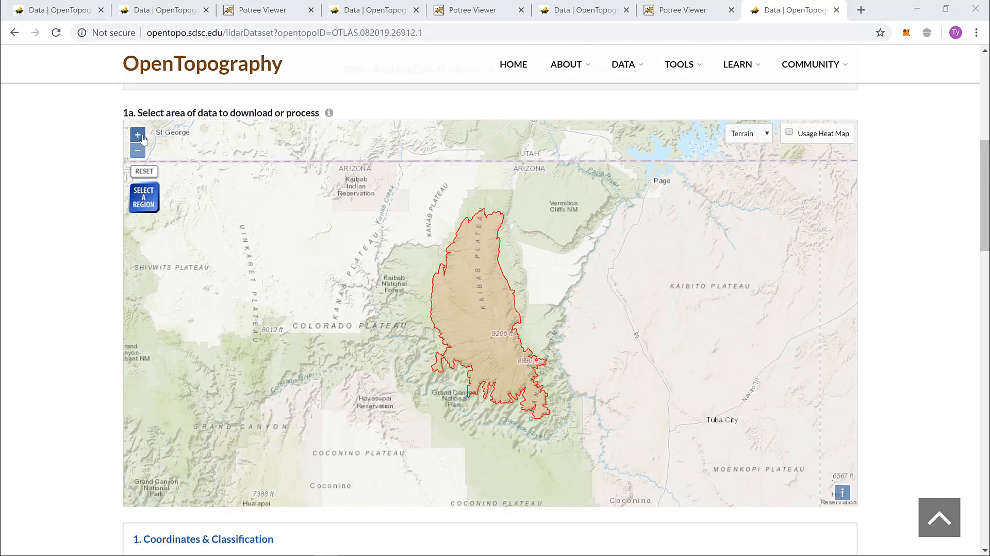
pyautogui.click(138, 135)
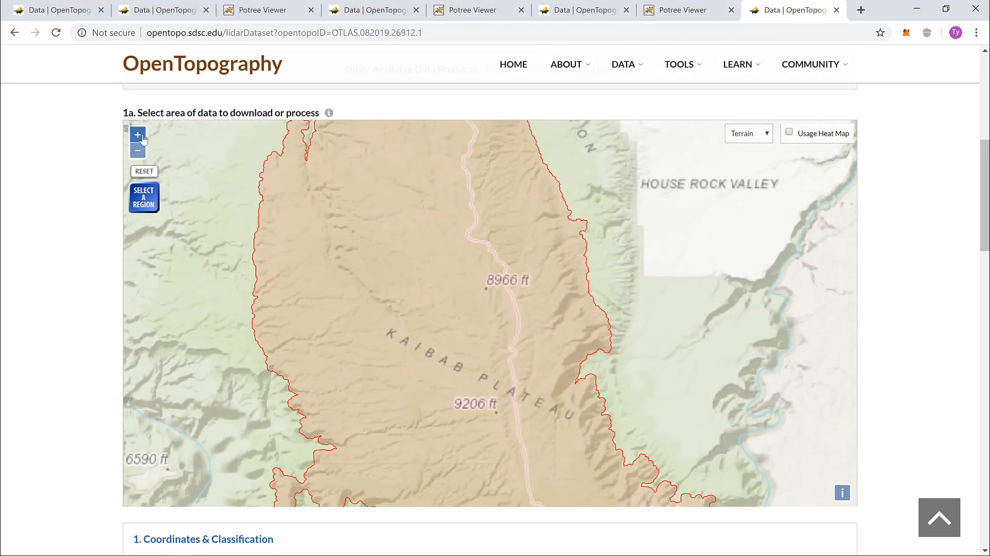
pyautogui.click(137, 134)
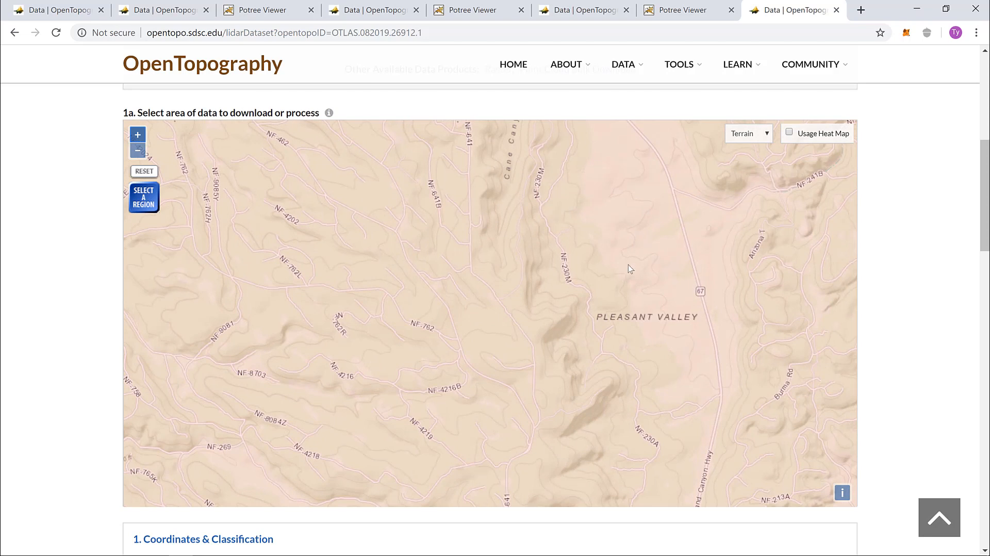
pyautogui.moveTo(144, 197)
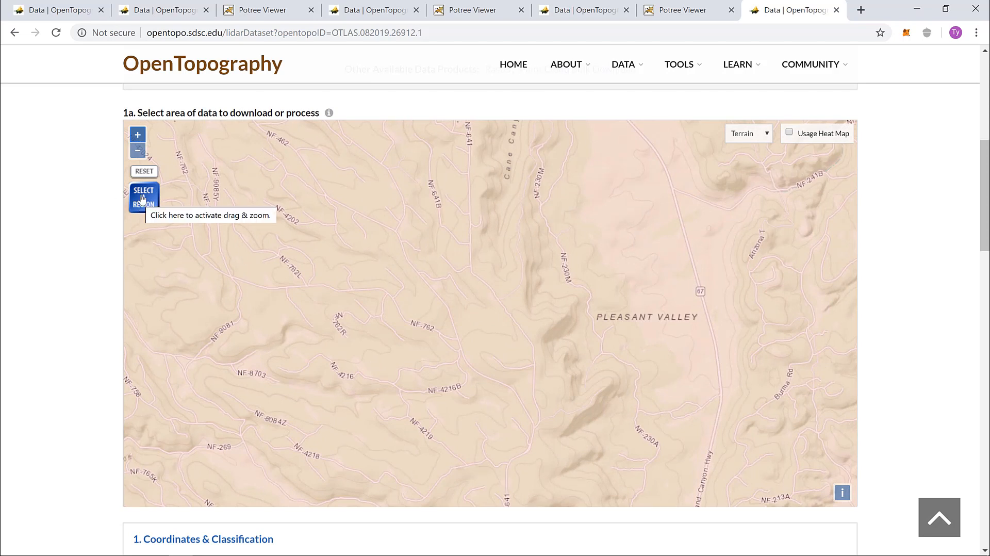
# Draw a selection rectangle along highway 67, about 13,101,000 points, then scroll to Coordinates & Classification.
pyautogui.click(144, 197)
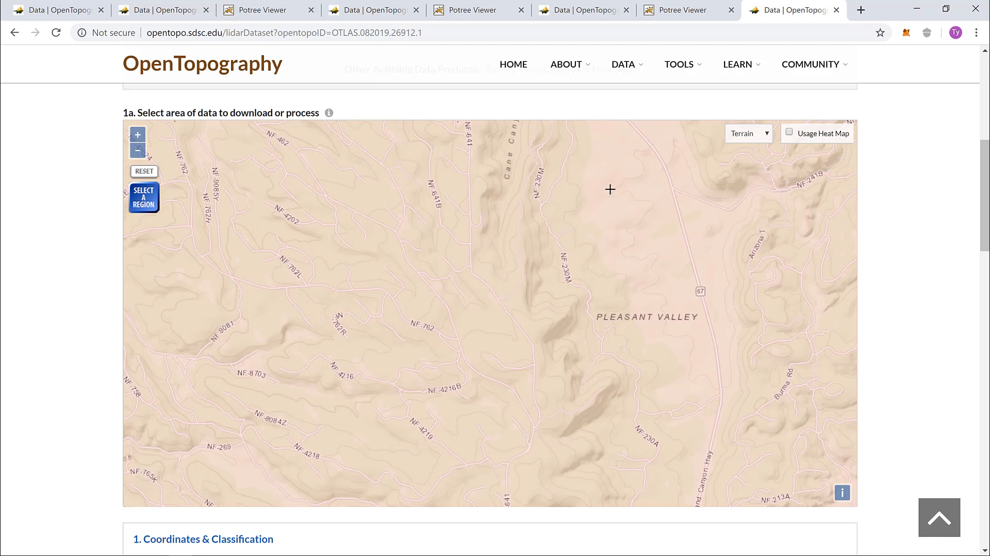
pyautogui.moveTo(609, 189); pyautogui.dragTo(715, 267)
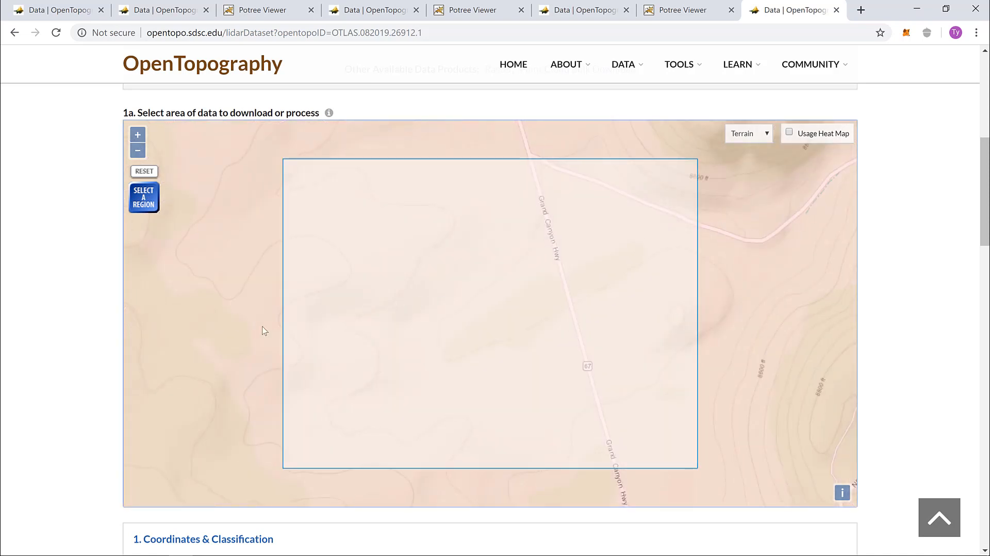
pyautogui.scroll(-3)
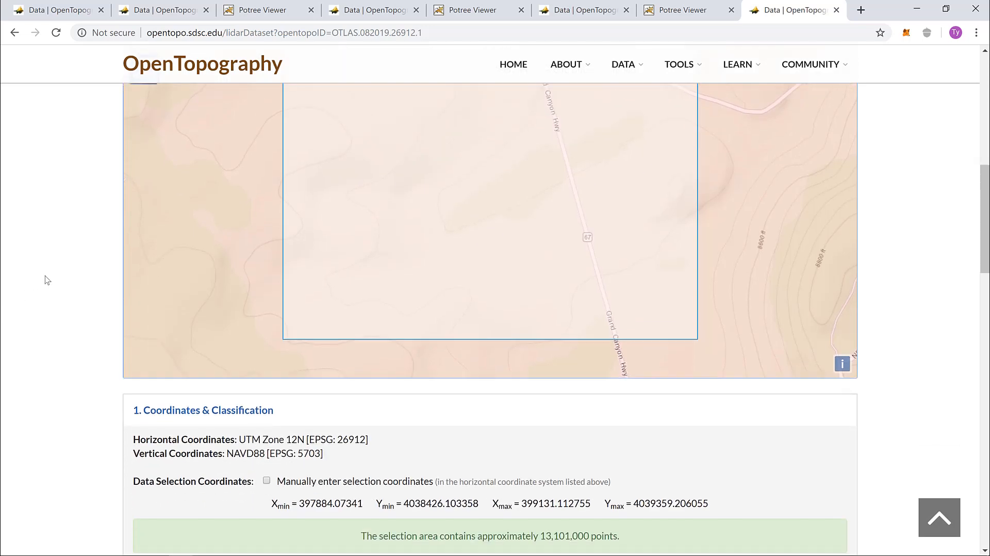
pyautogui.scroll(-3)
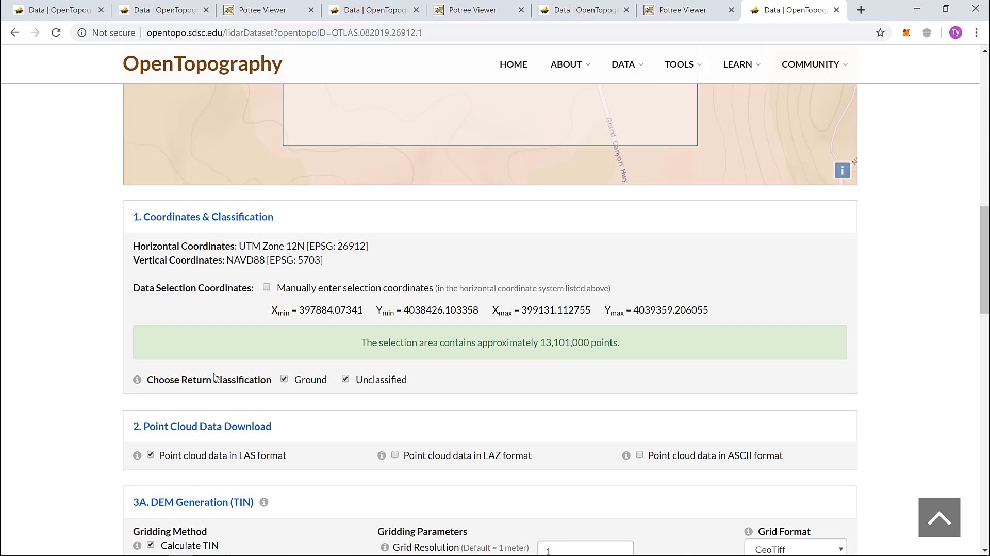
# Tick 'Generate 3D point cloud browser visualization' in section 5A.
pyautogui.scroll(-3)
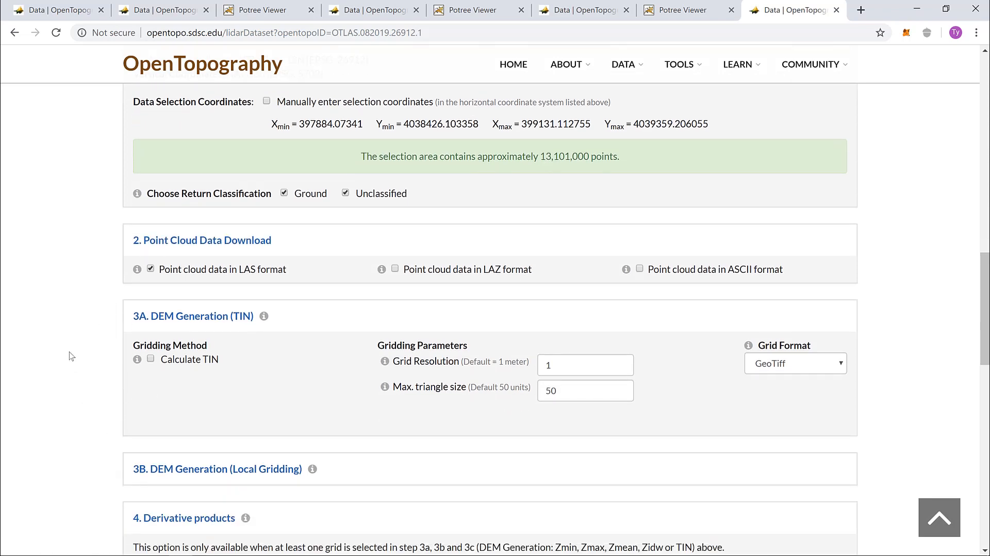
pyautogui.scroll(-3)
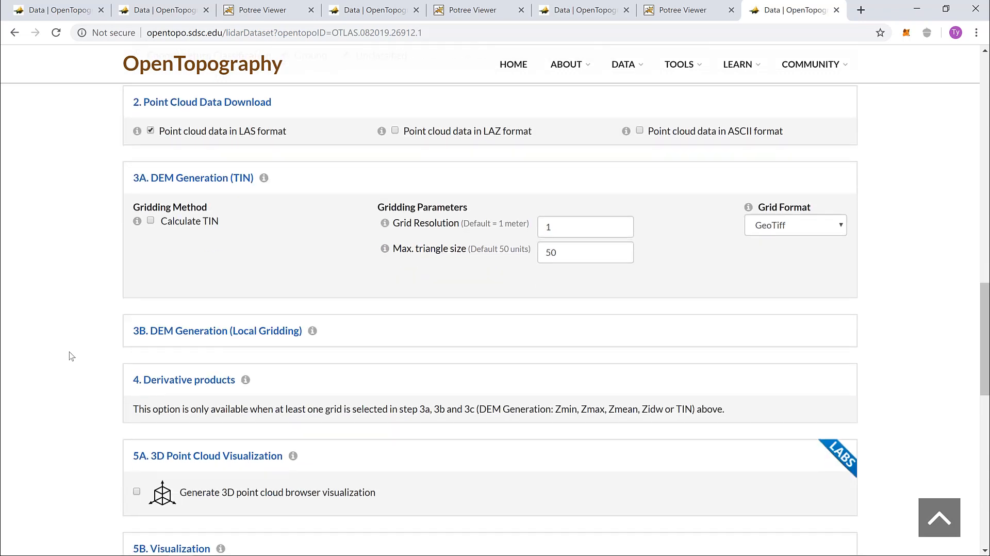
pyautogui.scroll(-3)
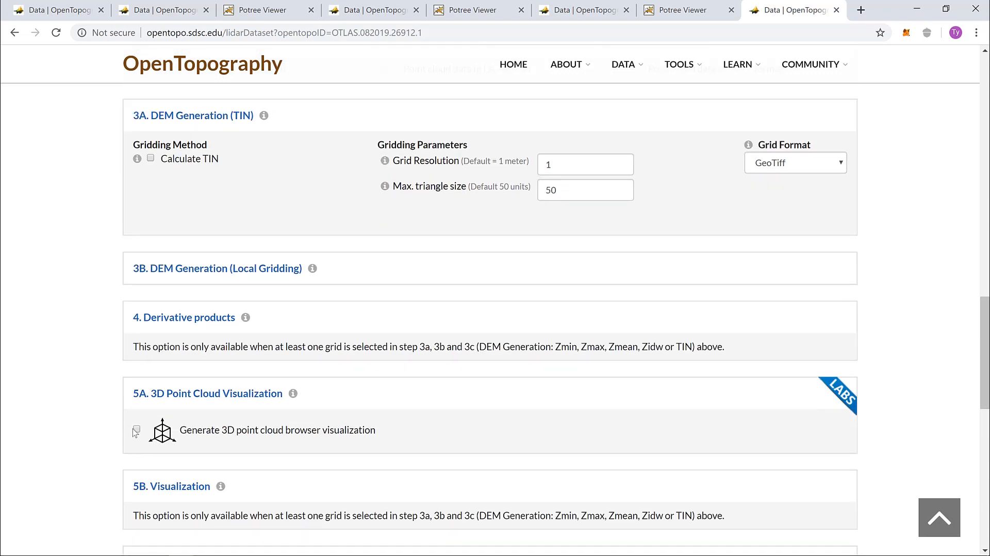
pyautogui.click(136, 429)
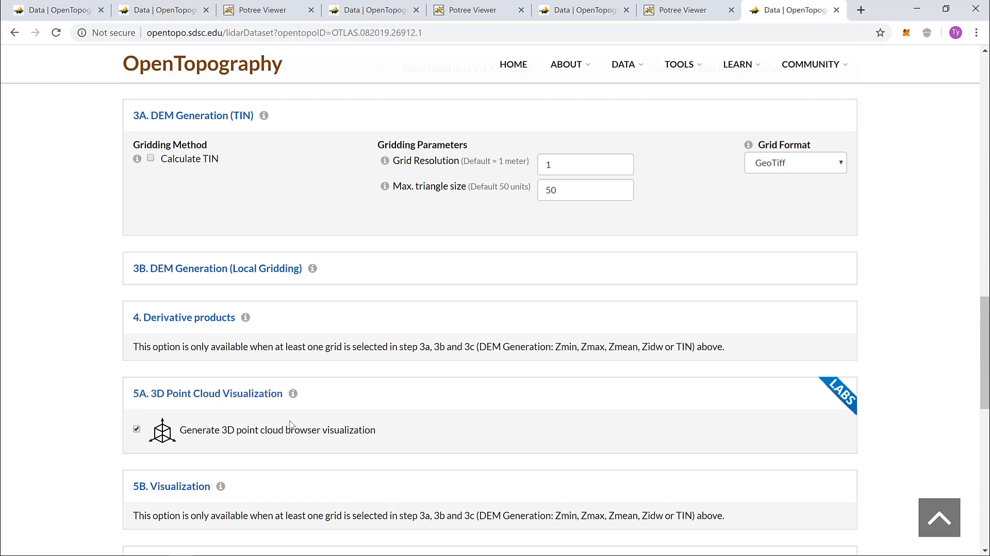
pyautogui.scroll(-3)
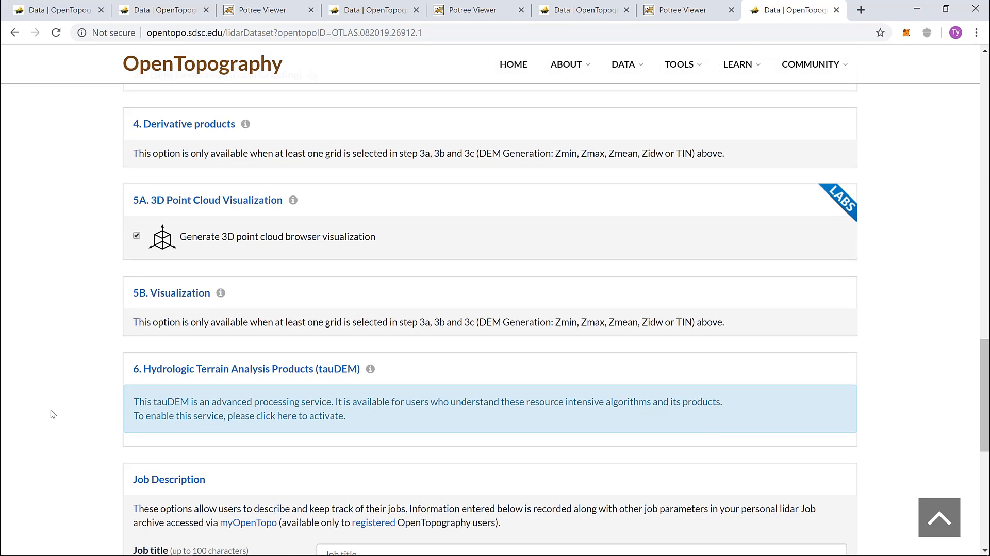
# Enter 'Test' as job title and 'test' as description, then submit the job.
pyautogui.scroll(-3)
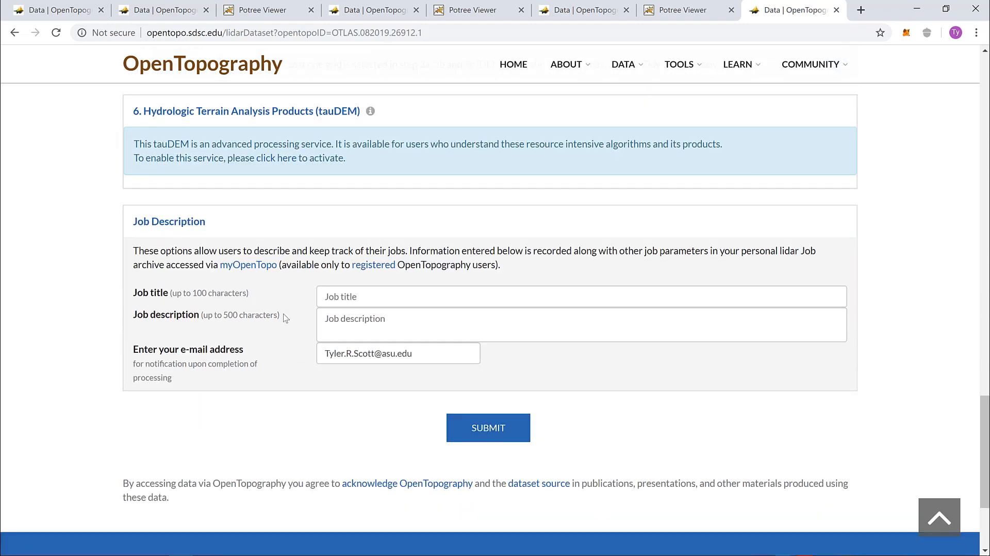
pyautogui.click(580, 297)
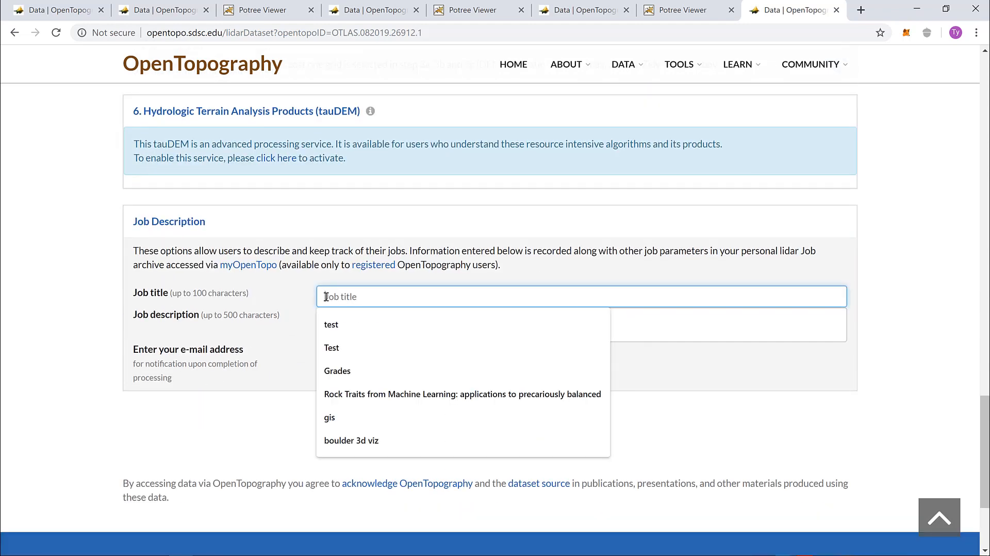
pyautogui.write('Test')
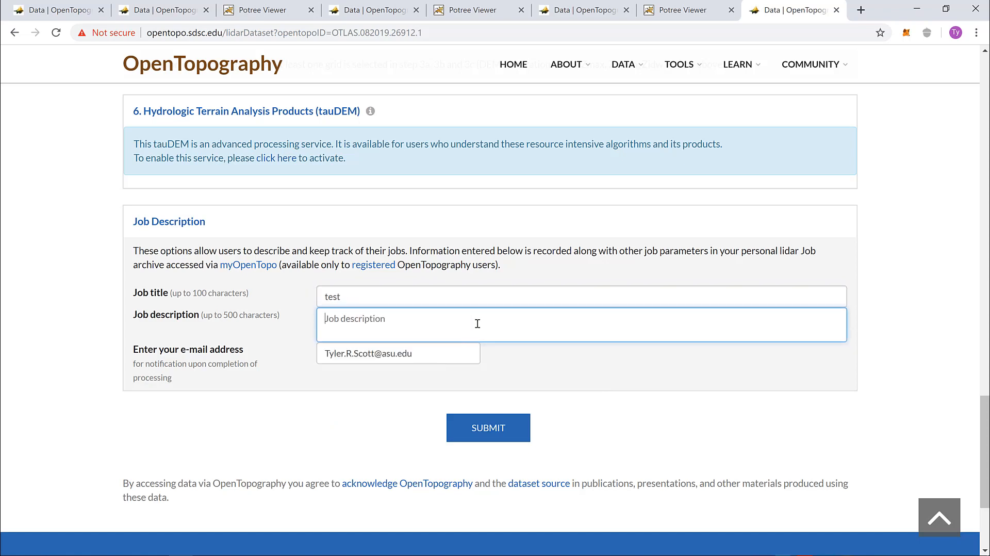
pyautogui.write('test')
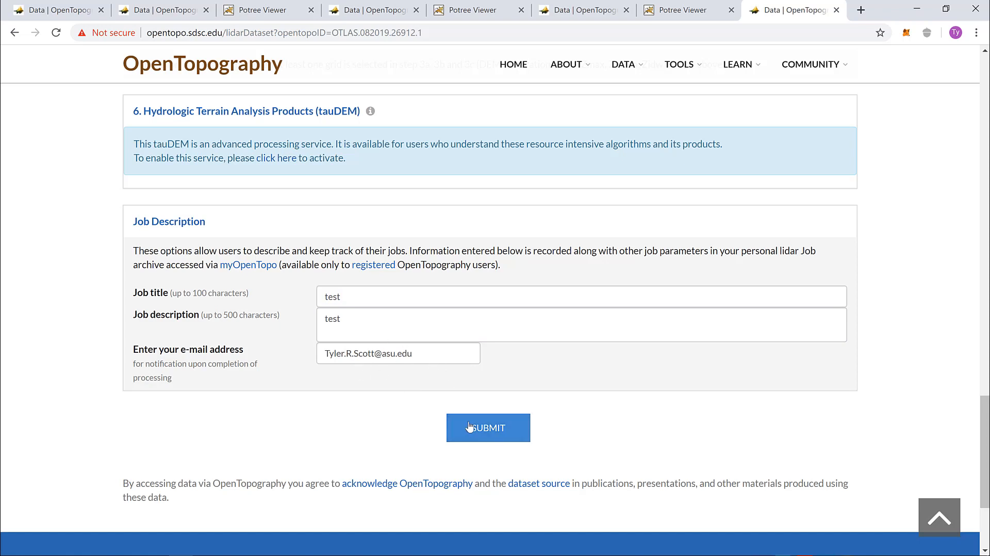
pyautogui.click(487, 427)
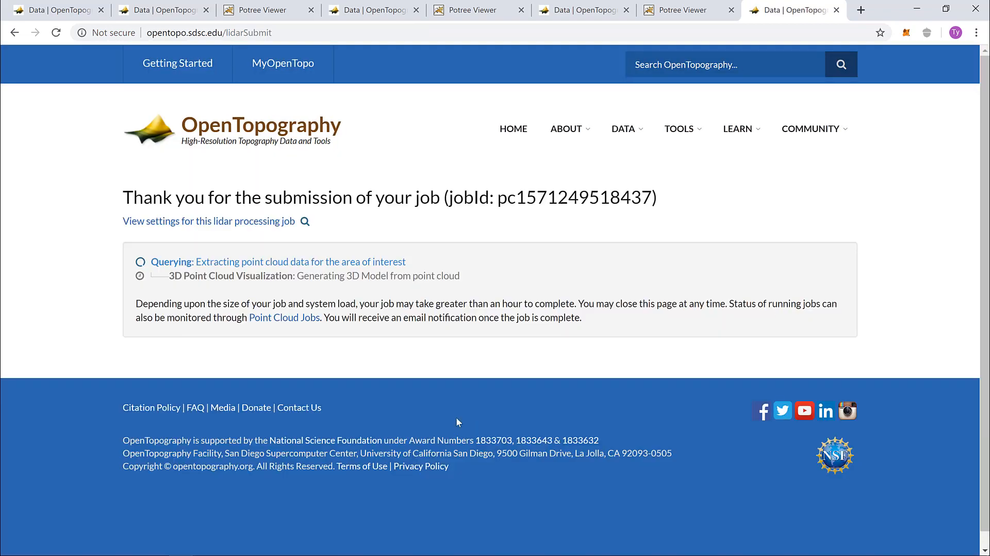
pyautogui.moveTo(351, 311)
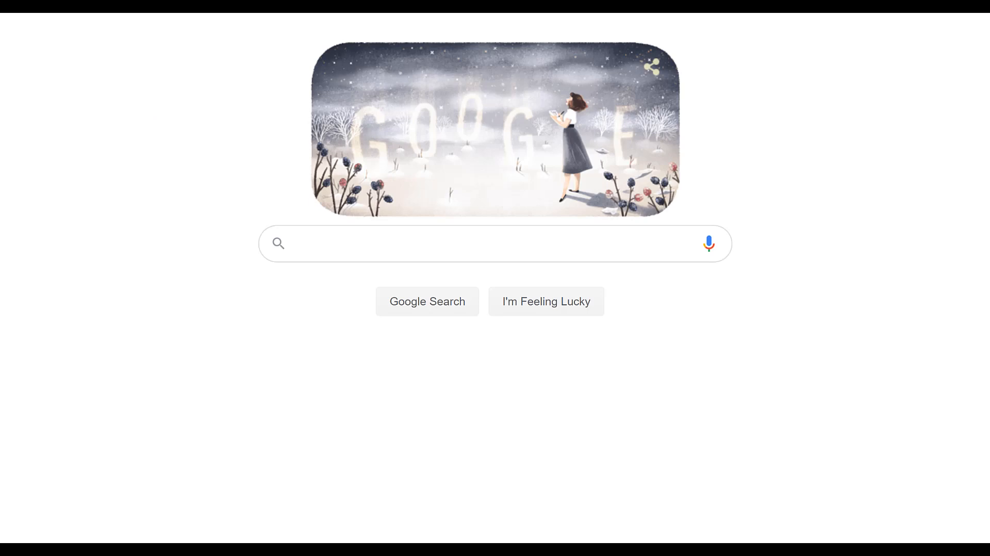
pyautogui.moveTo(966, 431)
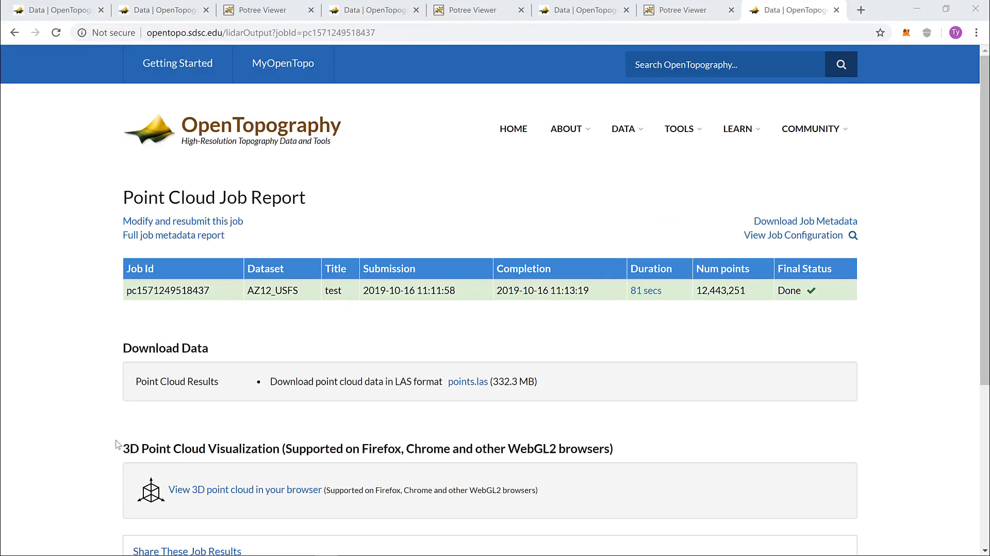
# Launch 'View 3D point cloud in your browser' from the AZ12_USFS job report.
pyautogui.scroll(-3)
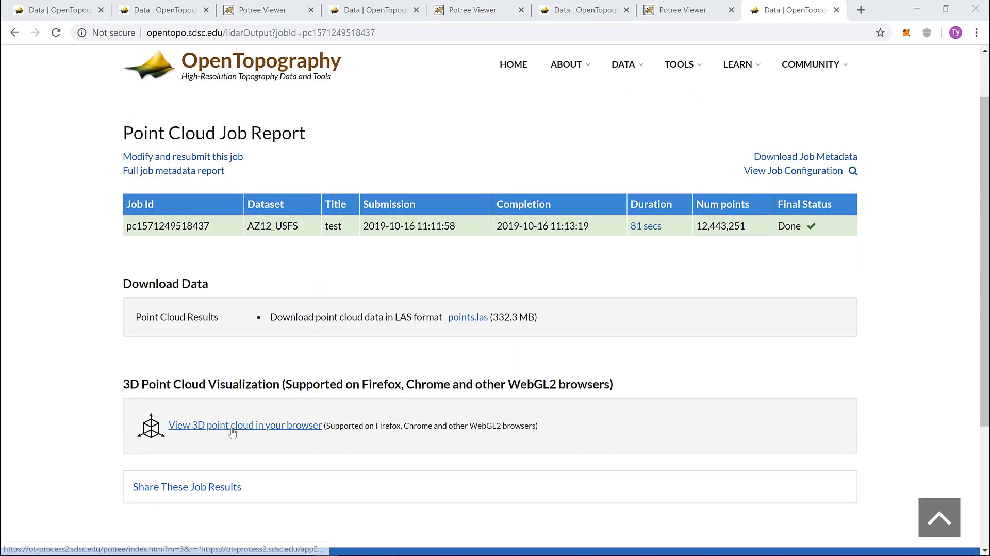
pyautogui.click(245, 424)
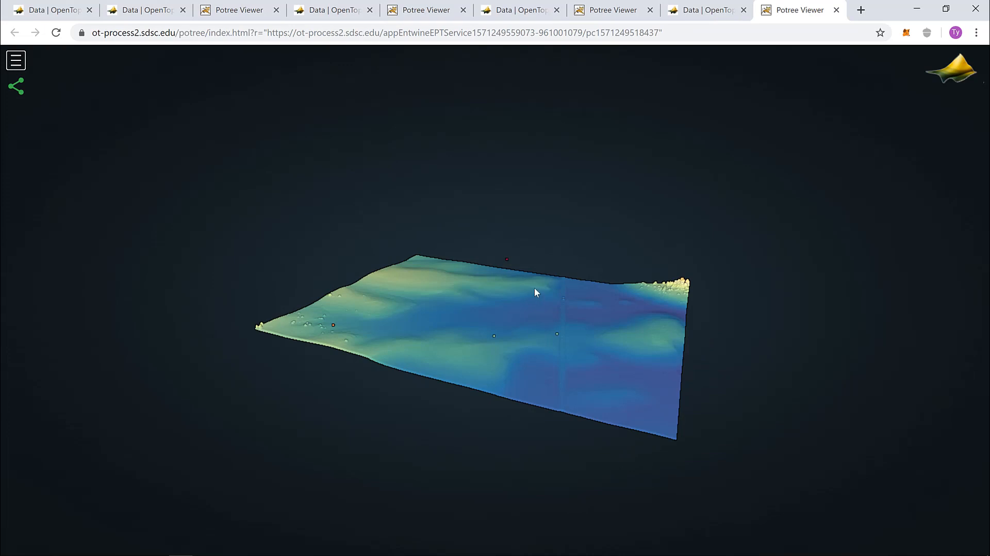
pyautogui.moveTo(442, 347)
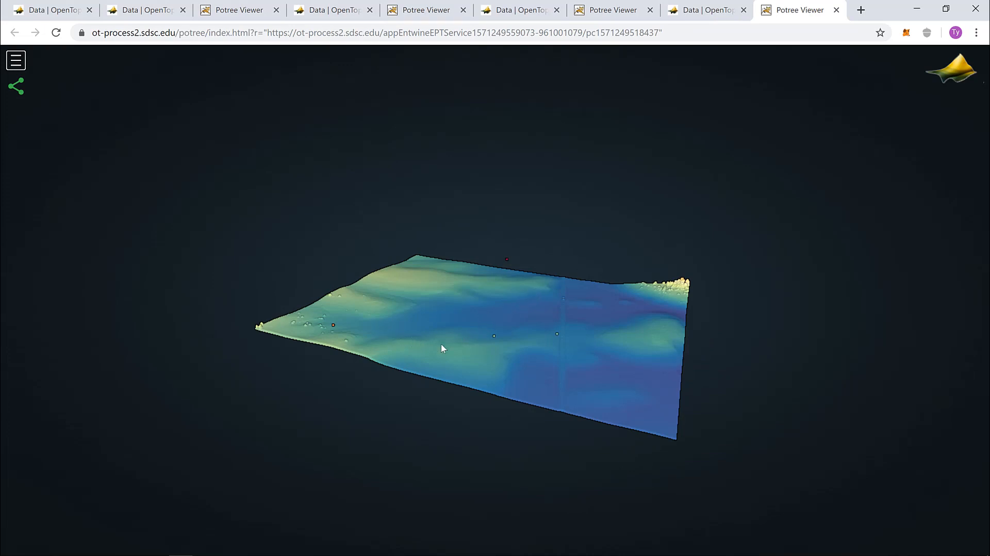
pyautogui.moveTo(581, 323)
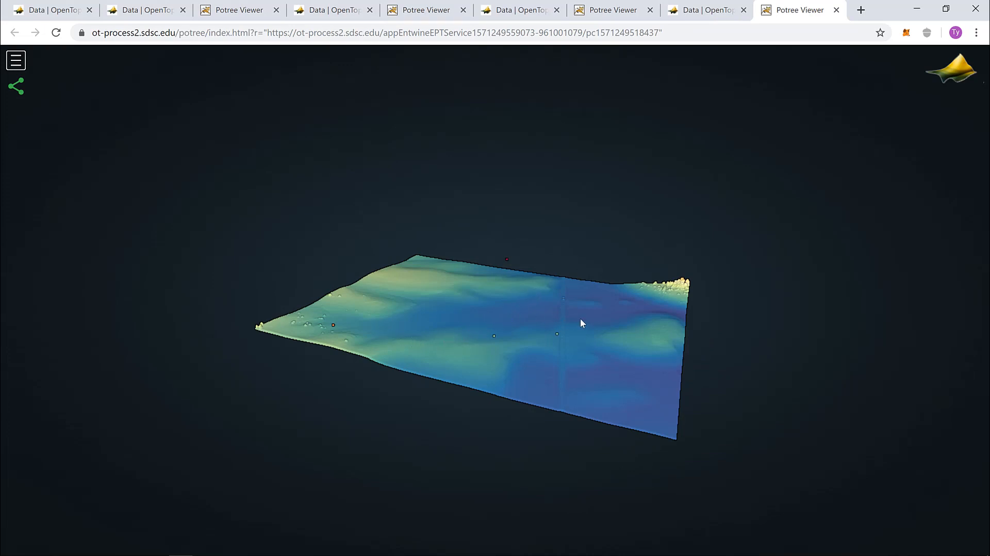
# Pan the terrain left and back to centre, then show Potree's sidebar.
pyautogui.moveTo(581, 323); pyautogui.dragTo(309, 302)
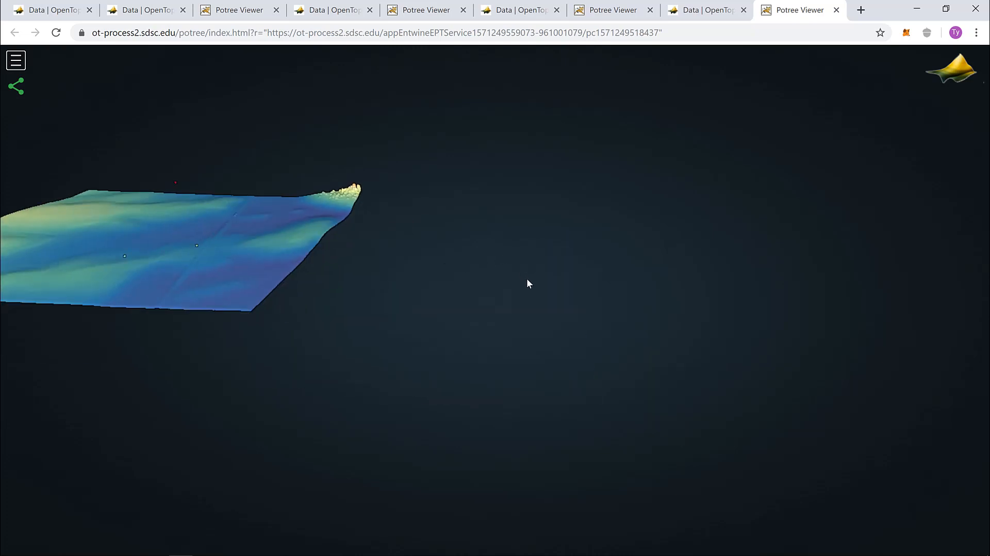
pyautogui.moveTo(528, 283); pyautogui.dragTo(601, 311)
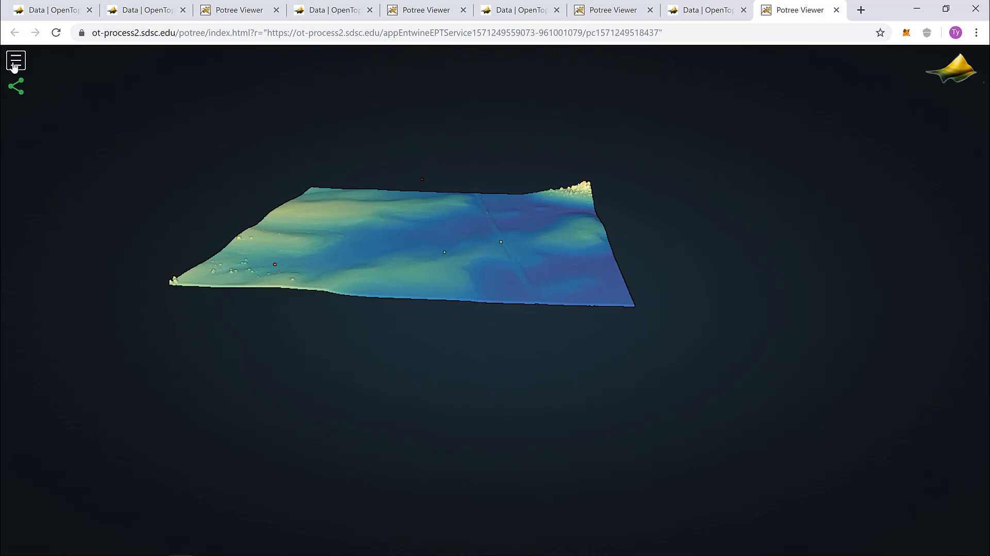
pyautogui.moveTo(47, 100)
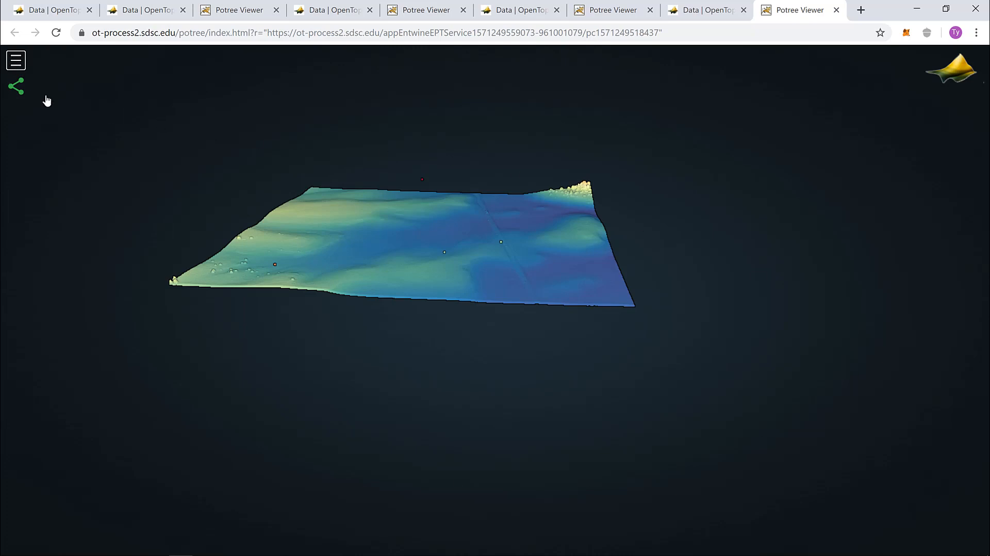
pyautogui.click(16, 60)
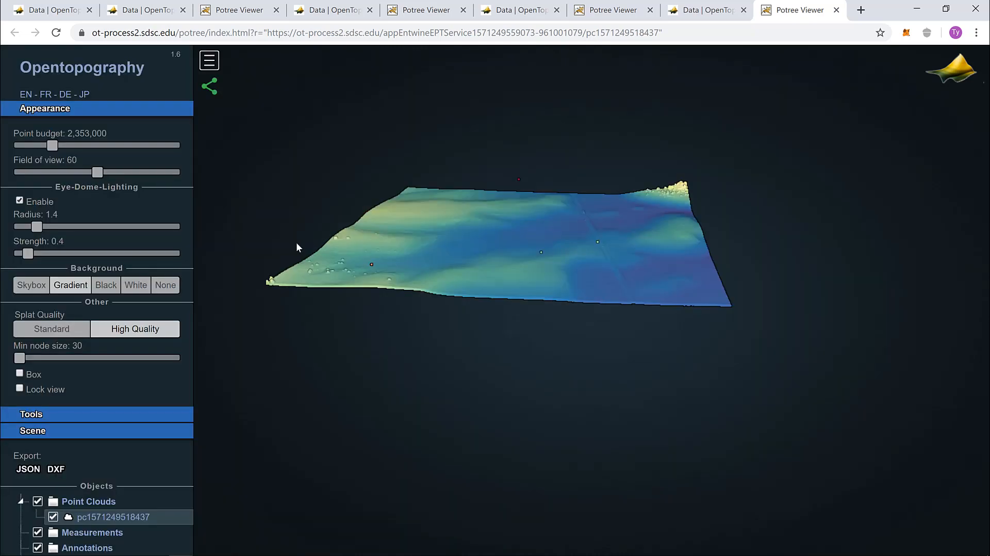
pyautogui.moveTo(308, 241)
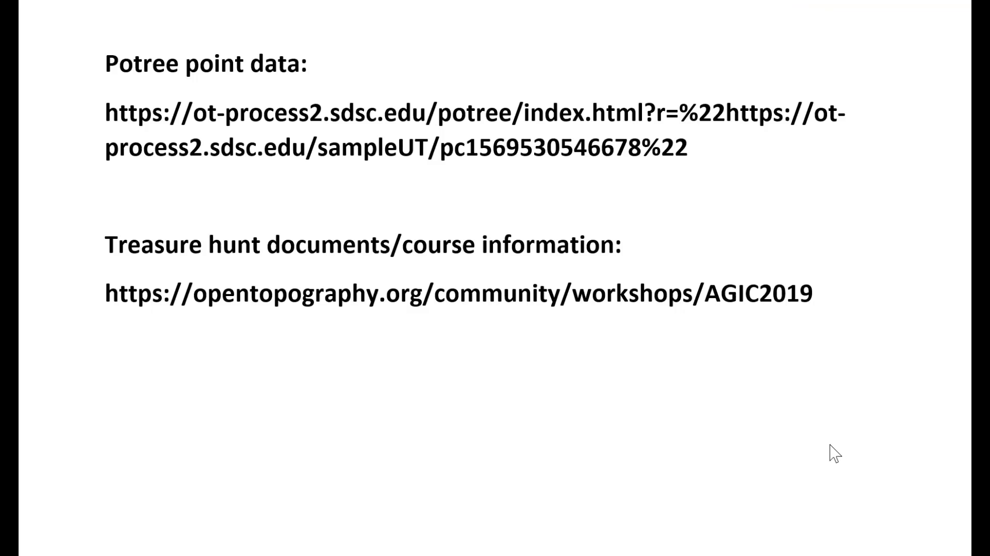
pyautogui.moveTo(255, 21)
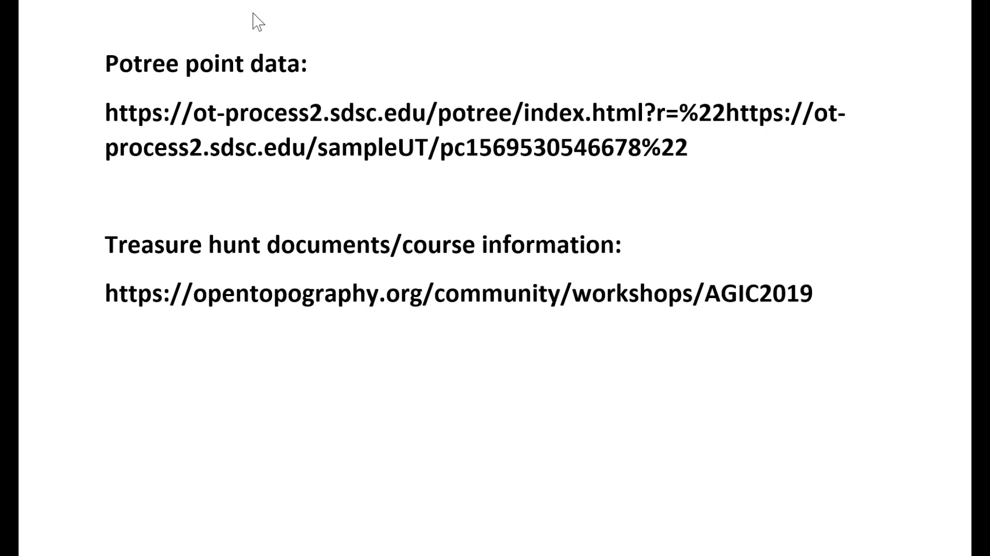
pyautogui.moveTo(714, 82)
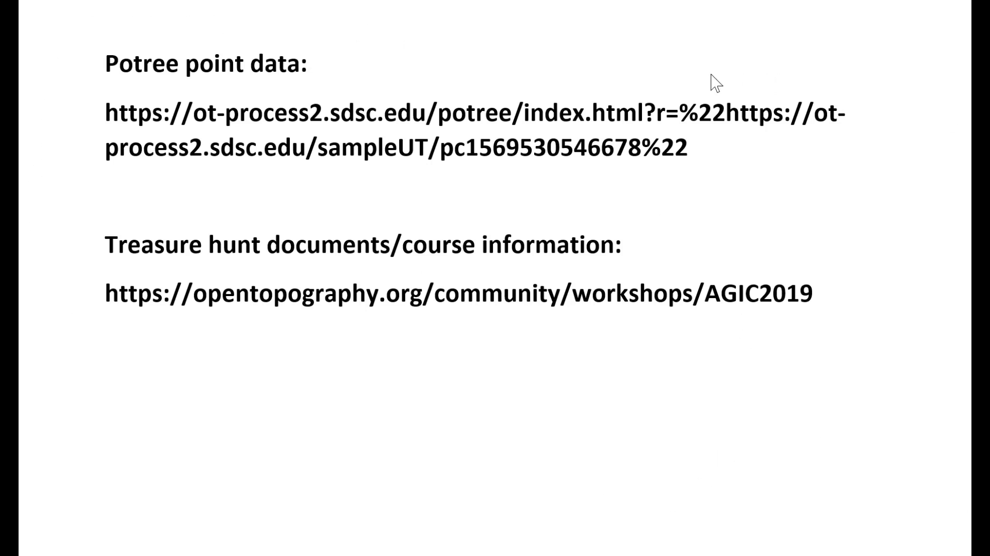
pyautogui.moveTo(224, 93)
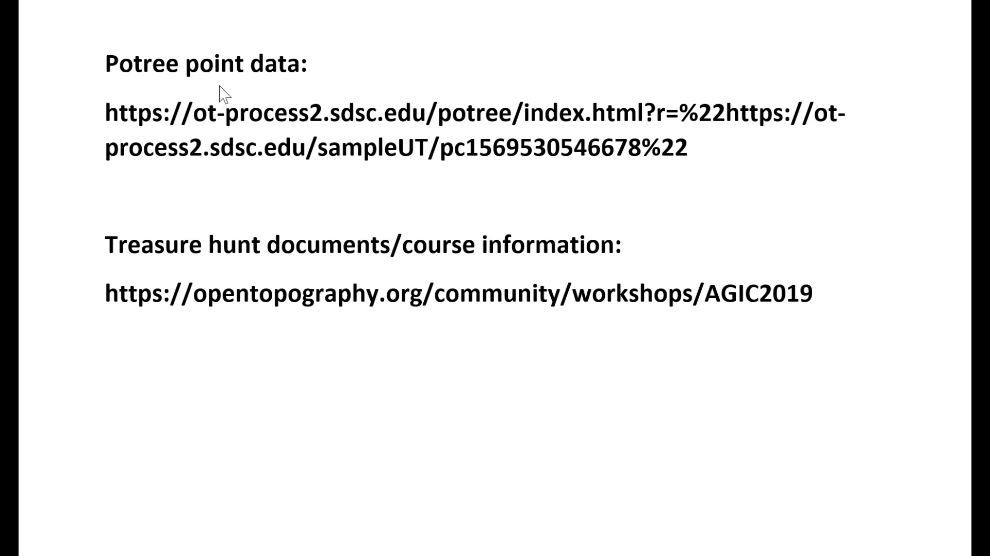
pyautogui.moveTo(148, 50)
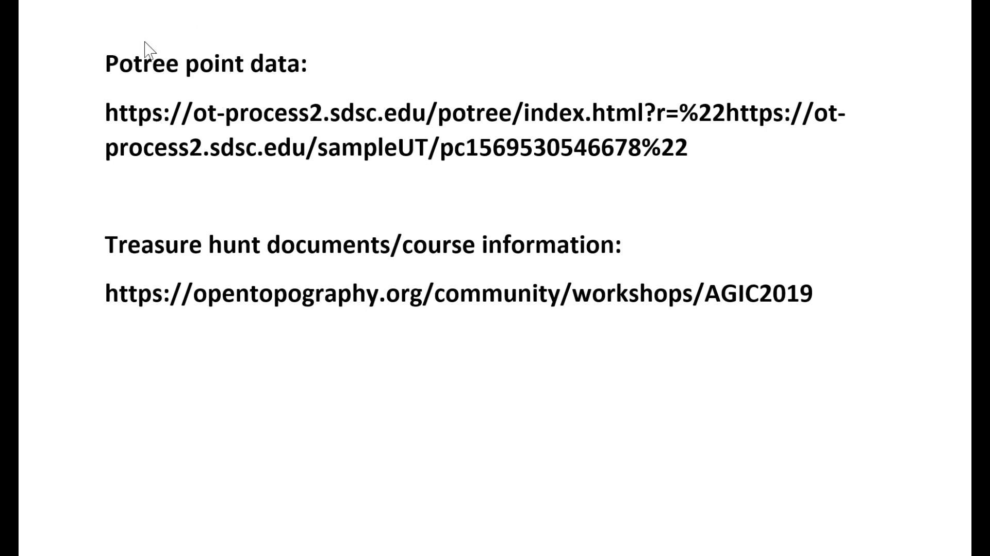
pyautogui.moveTo(379, 131)
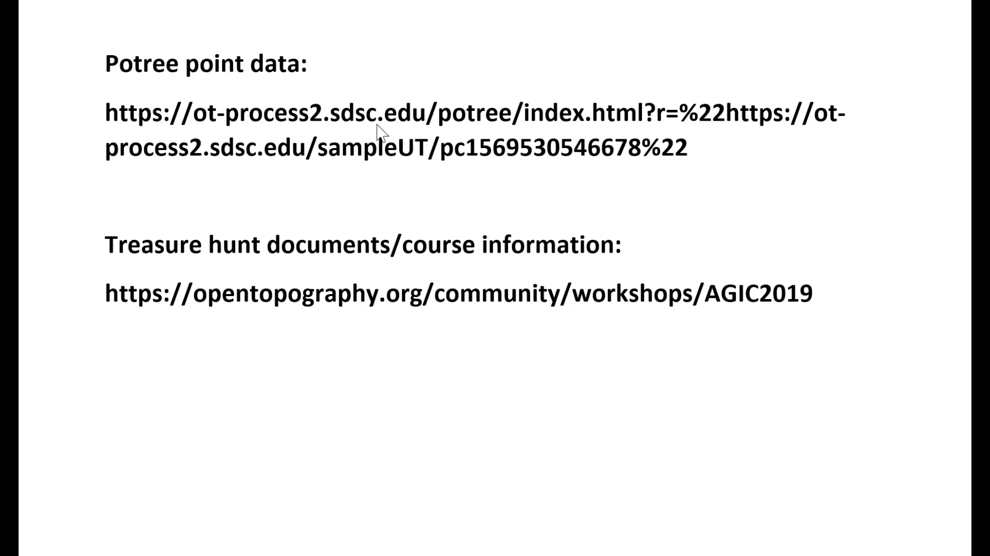
pyautogui.moveTo(343, 312)
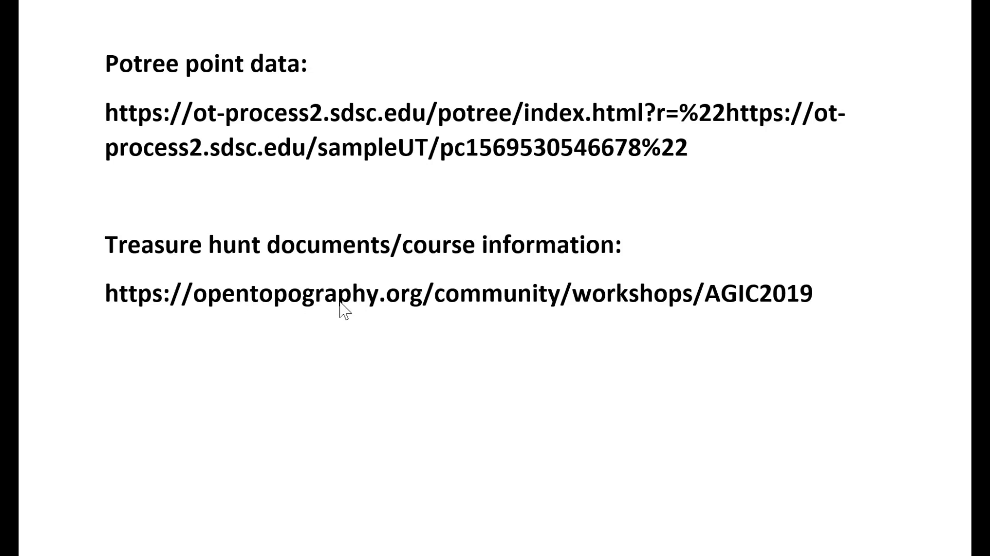
pyautogui.moveTo(568, 312)
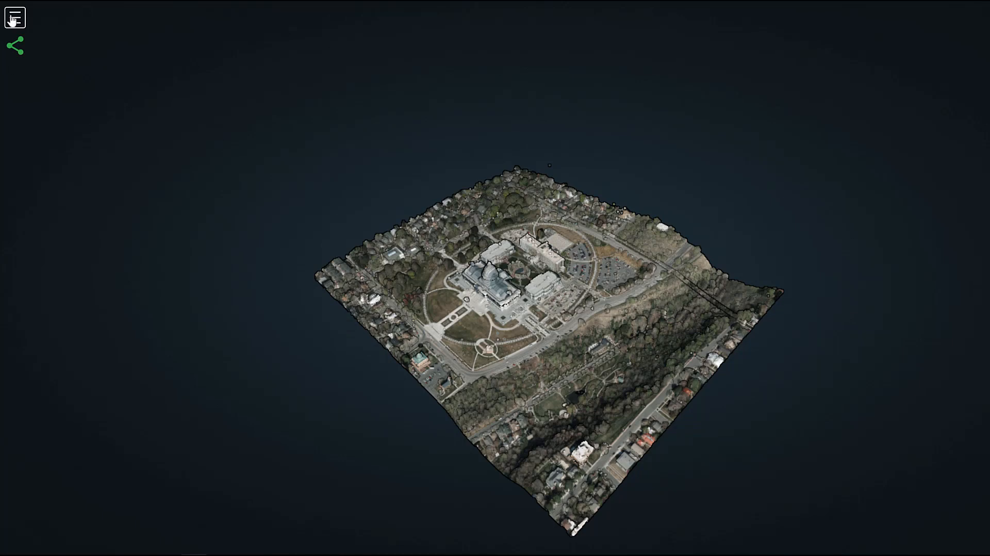
# Reopen Potree's sidebar and scroll down to the Samples section.
pyautogui.click(14, 17)
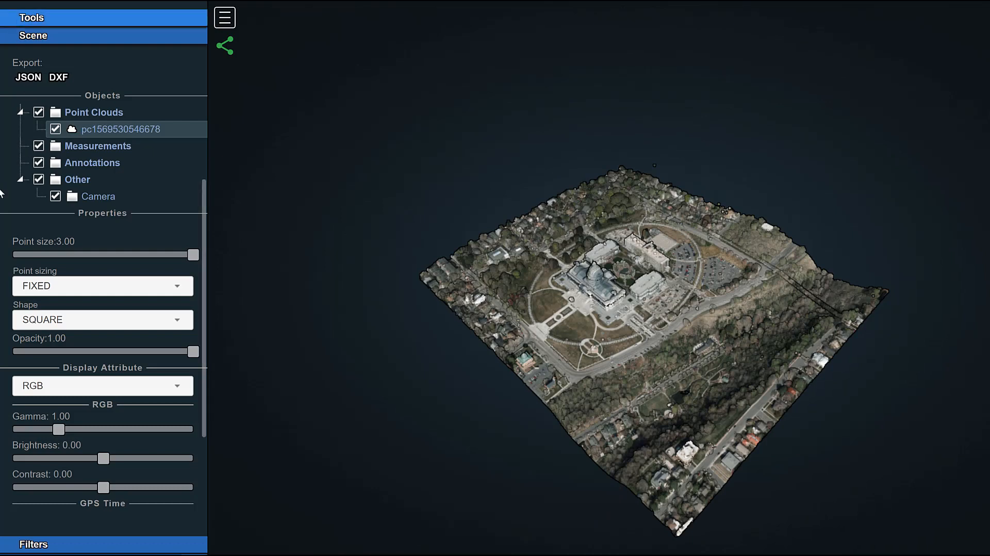
pyautogui.scroll(-3)
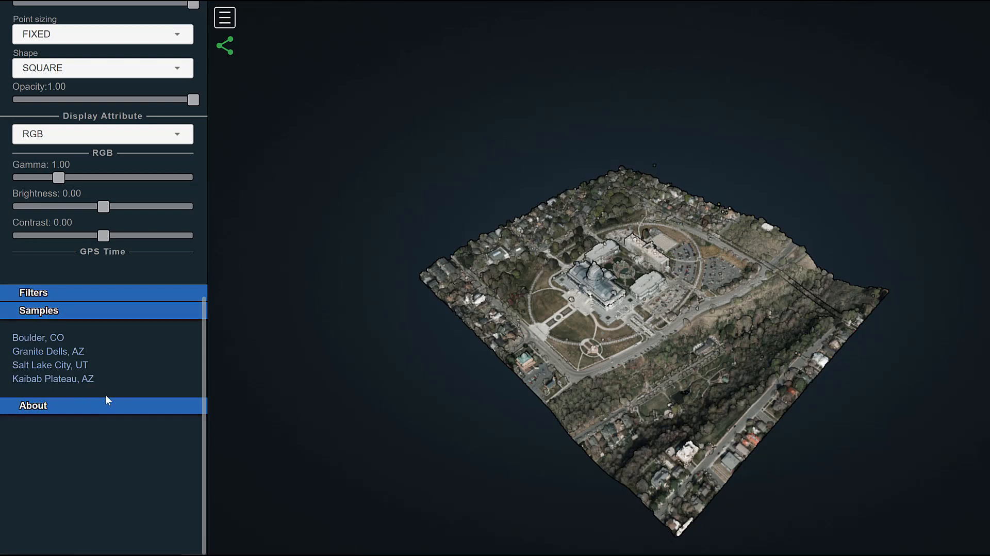
pyautogui.moveTo(833, 30)
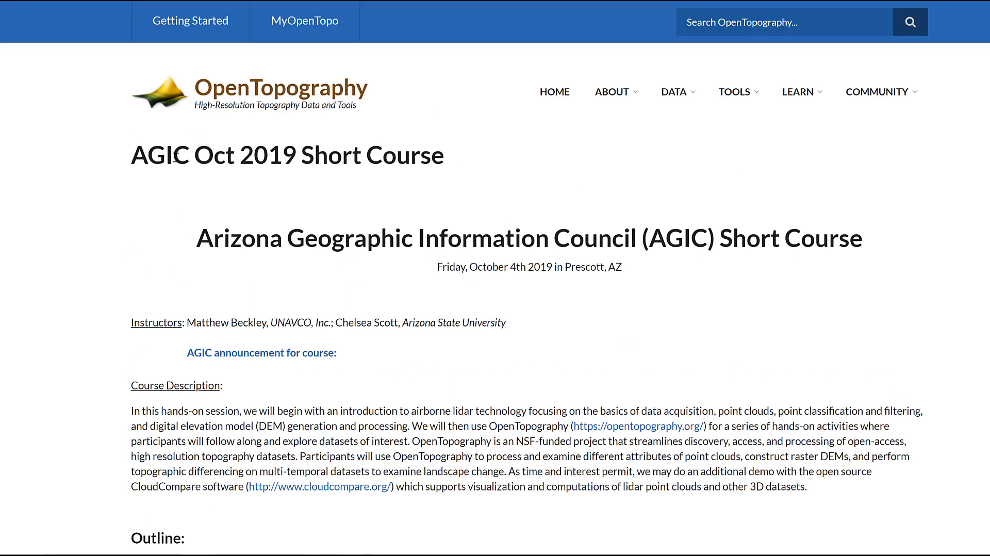
# Scroll to the AGIC course Outline and follow the '3D viz treasure hunt answers' link.
pyautogui.scroll(-3)
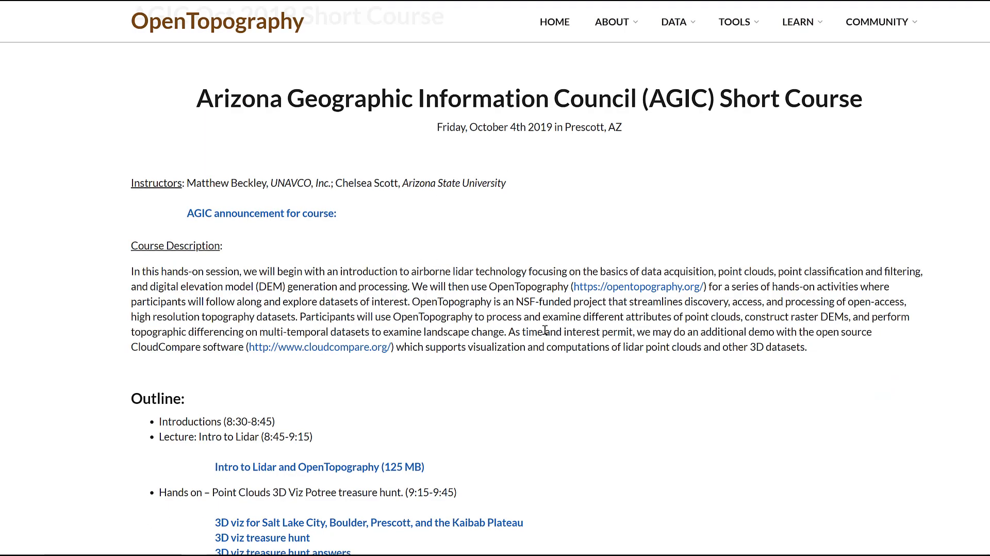
pyautogui.scroll(-3)
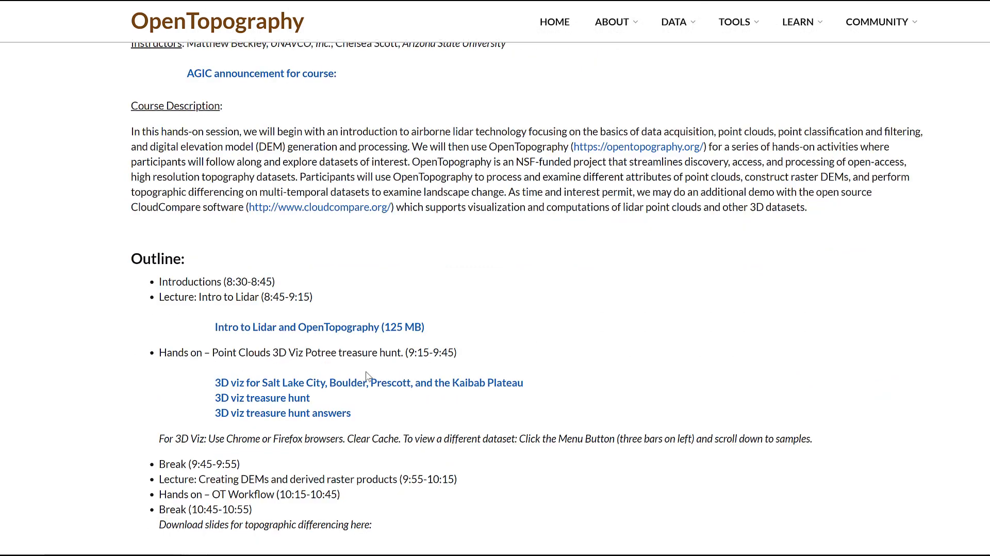
pyautogui.moveTo(283, 412)
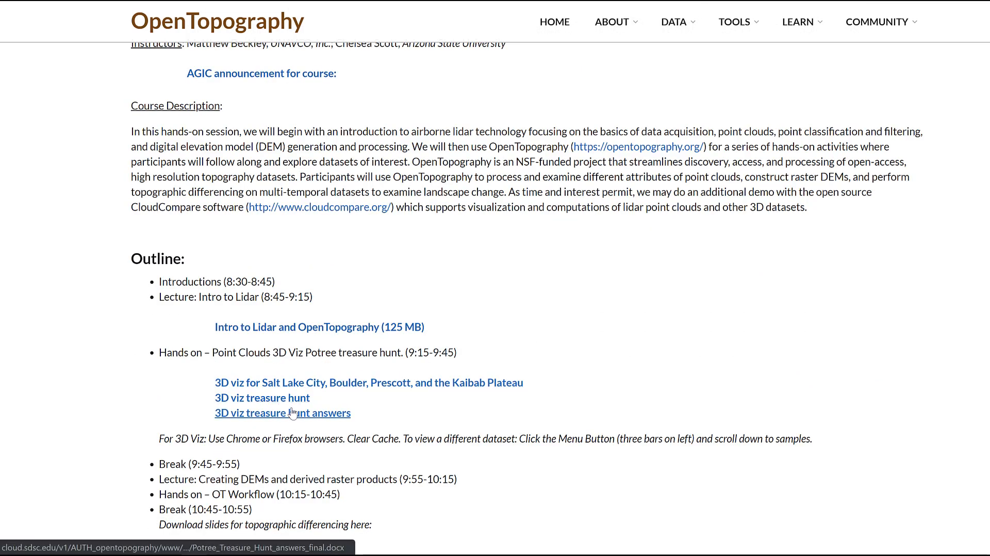
pyautogui.click(282, 412)
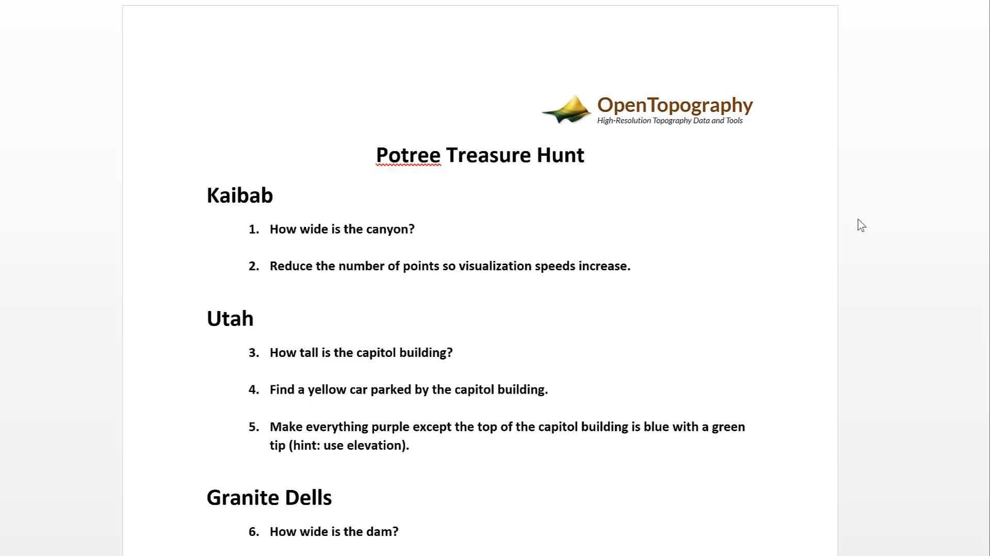
pyautogui.moveTo(772, 201)
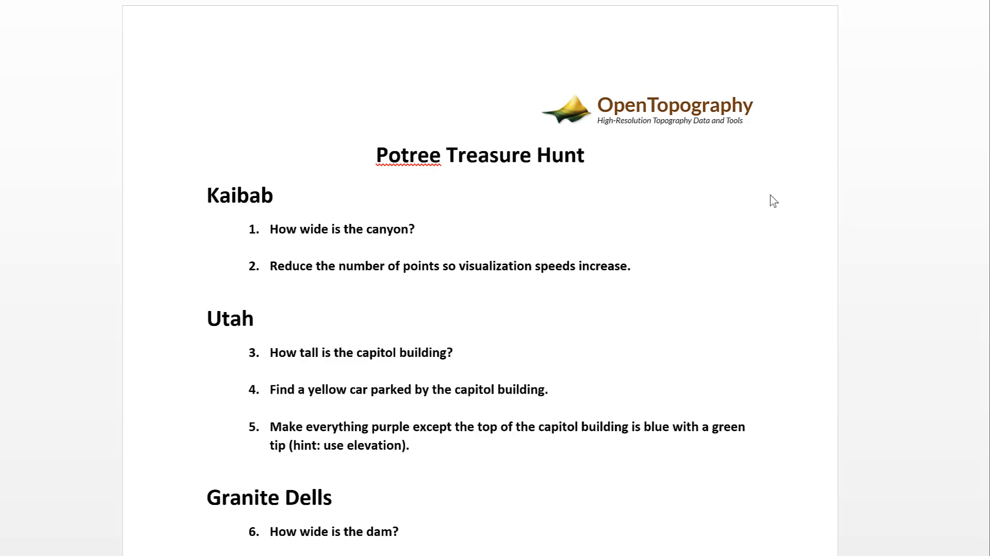
pyautogui.moveTo(305, 311)
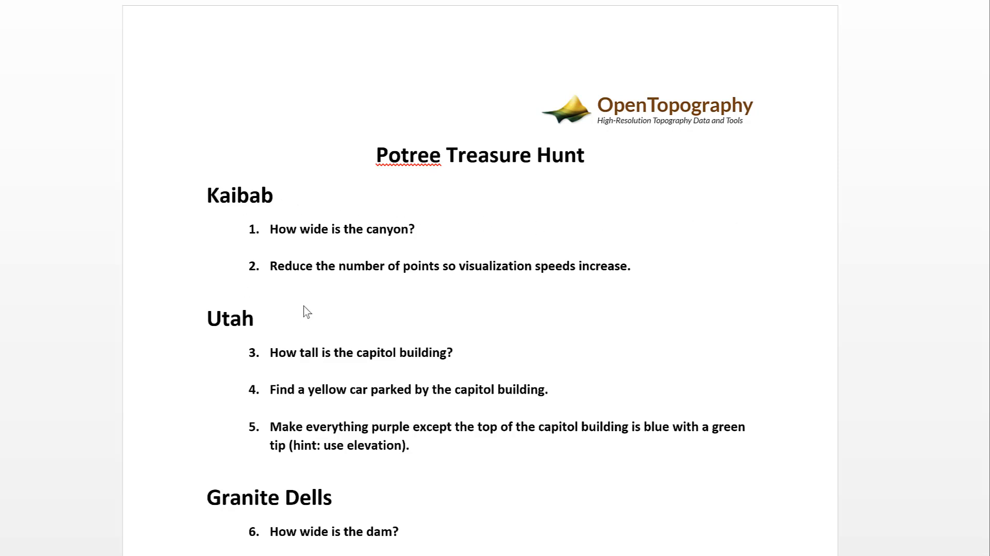
pyautogui.click(131, 11)
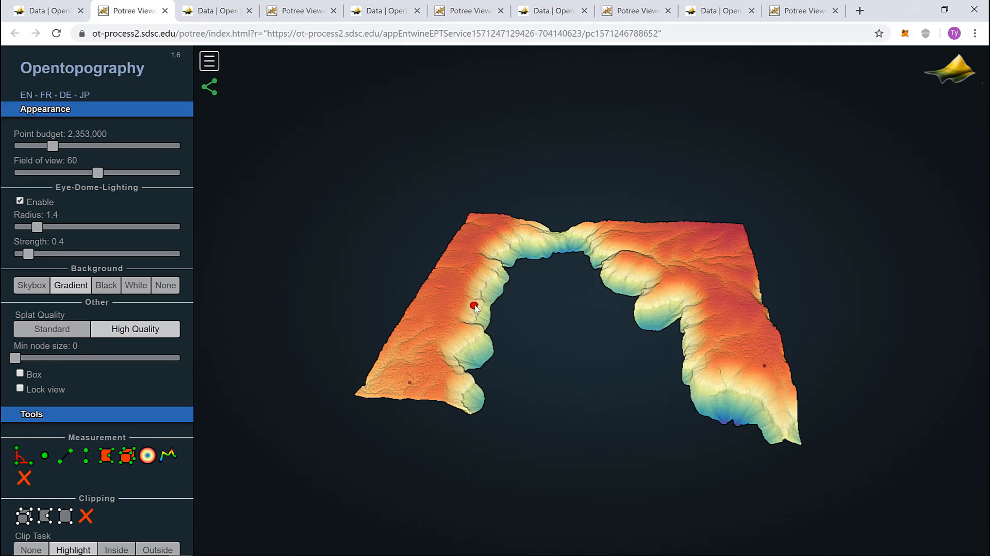
pyautogui.moveTo(614, 318)
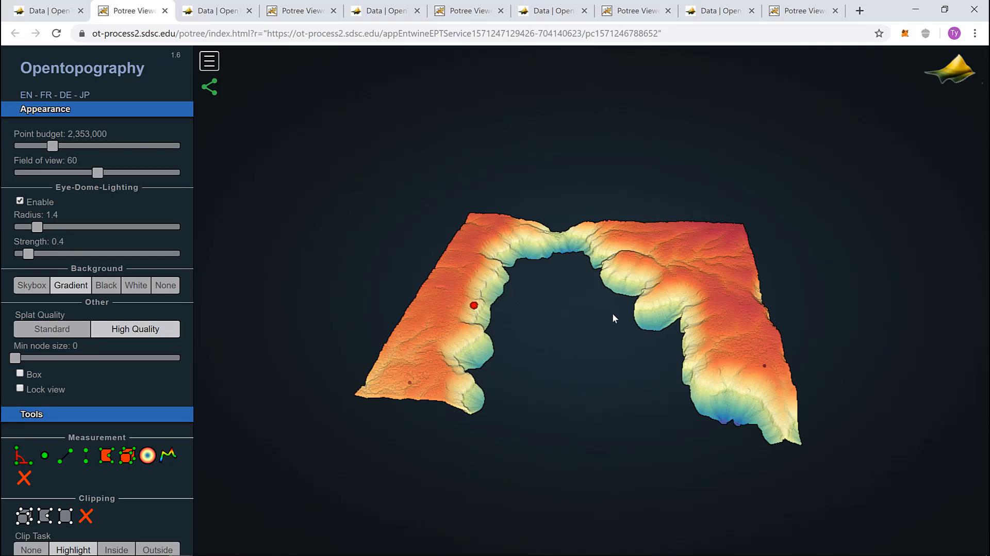
# Place and adjust the distance end point on the far canyon rim, reading 3,138.65 m.
pyautogui.click(670, 322)
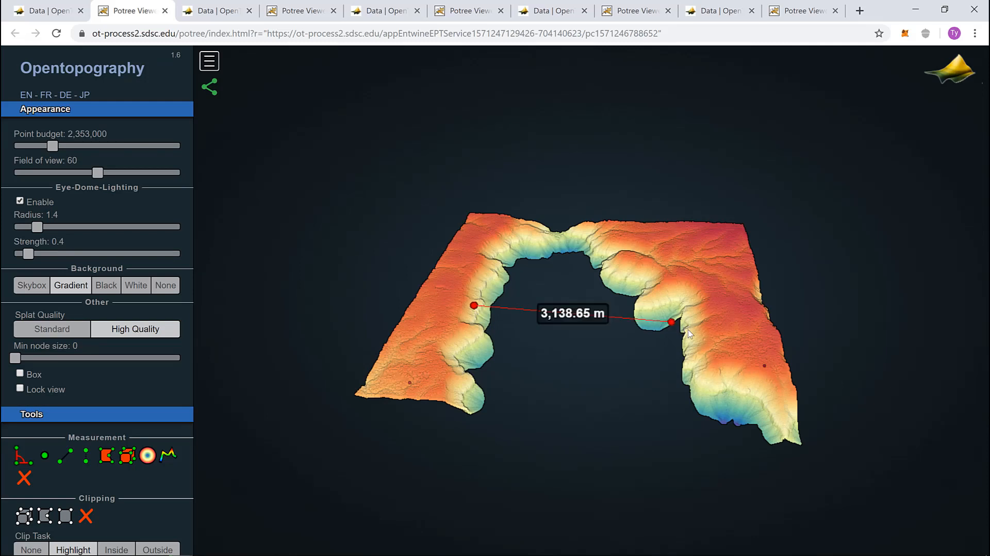
pyautogui.moveTo(671, 322); pyautogui.dragTo(689, 329)
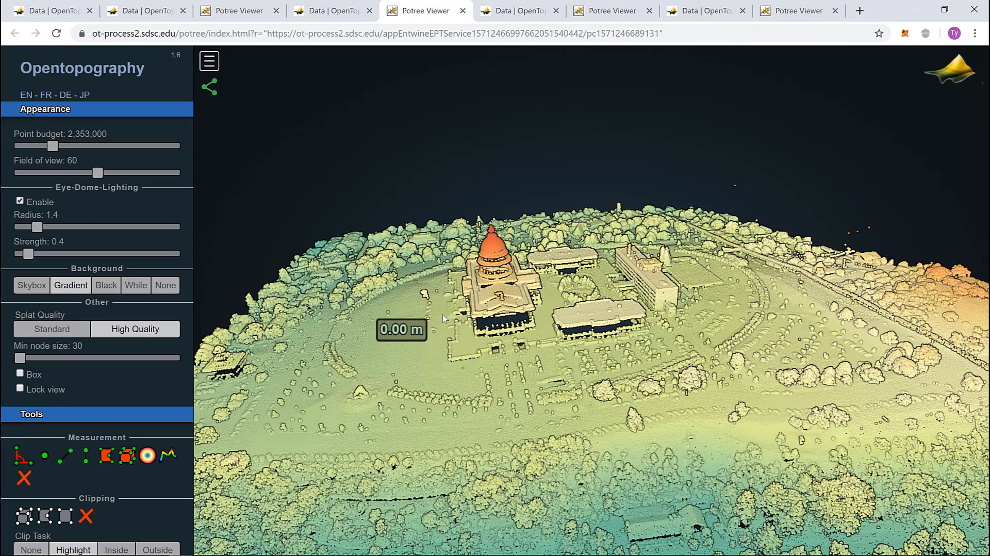
# Click the dome's top to complete the 79.04 m height measurement from the lawn.
pyautogui.click(491, 241)
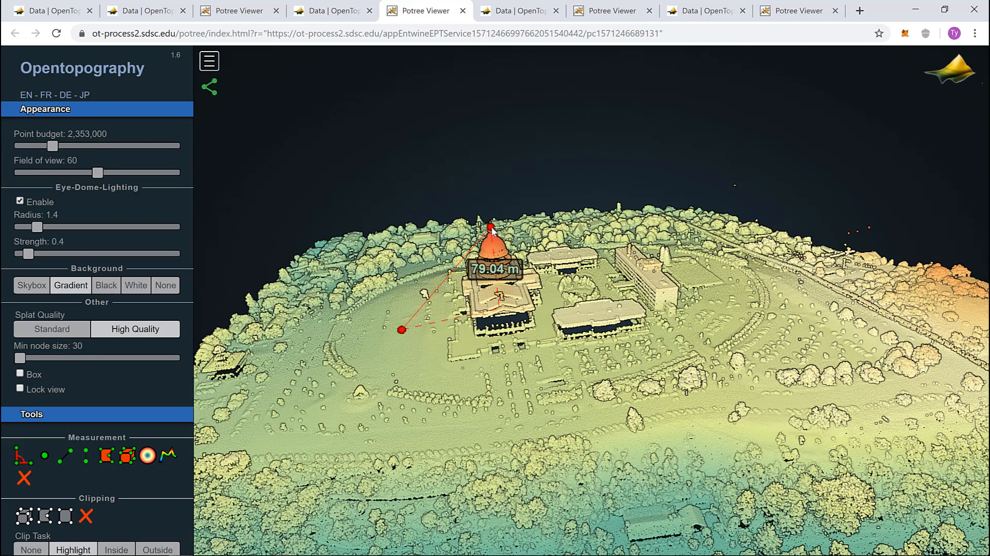
pyautogui.moveTo(495, 278)
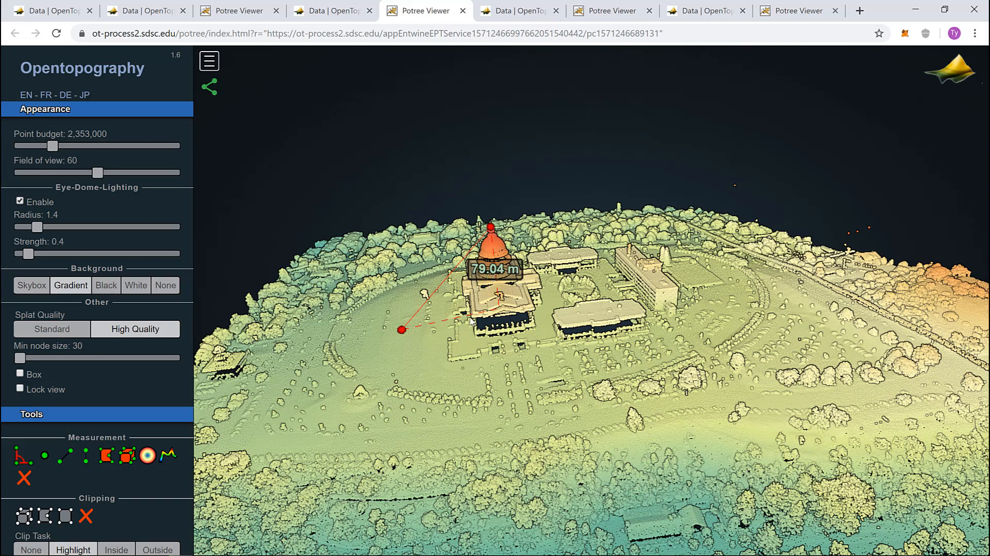
pyautogui.moveTo(334, 380)
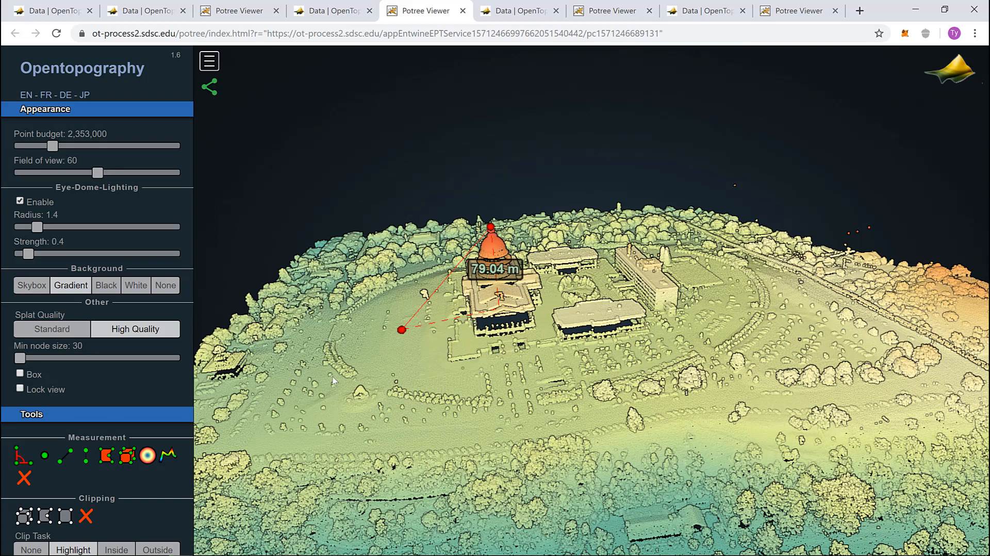
# Set Display Attribute to RGB and orbit closer to the domed buildings and parking lots.
pyautogui.click(96, 272)
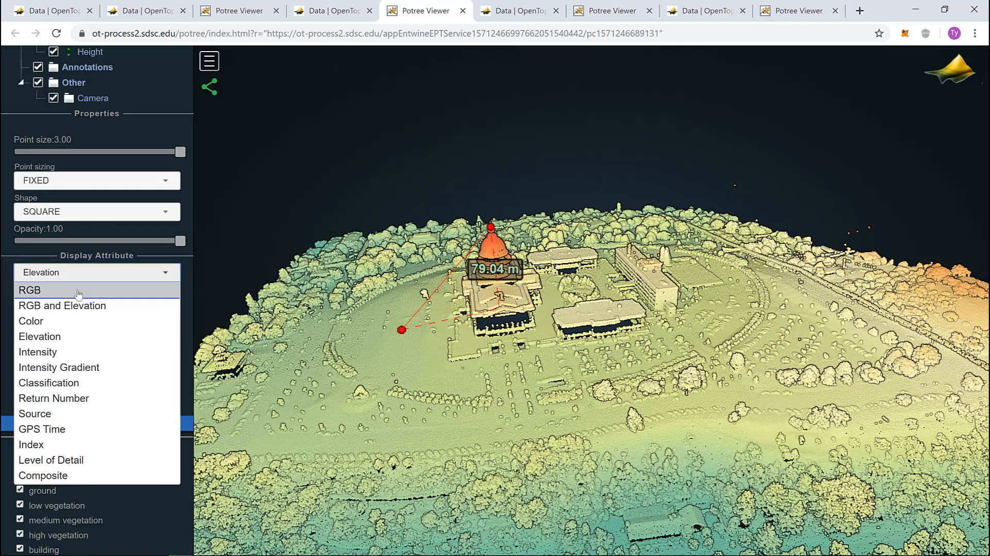
pyautogui.click(29, 290)
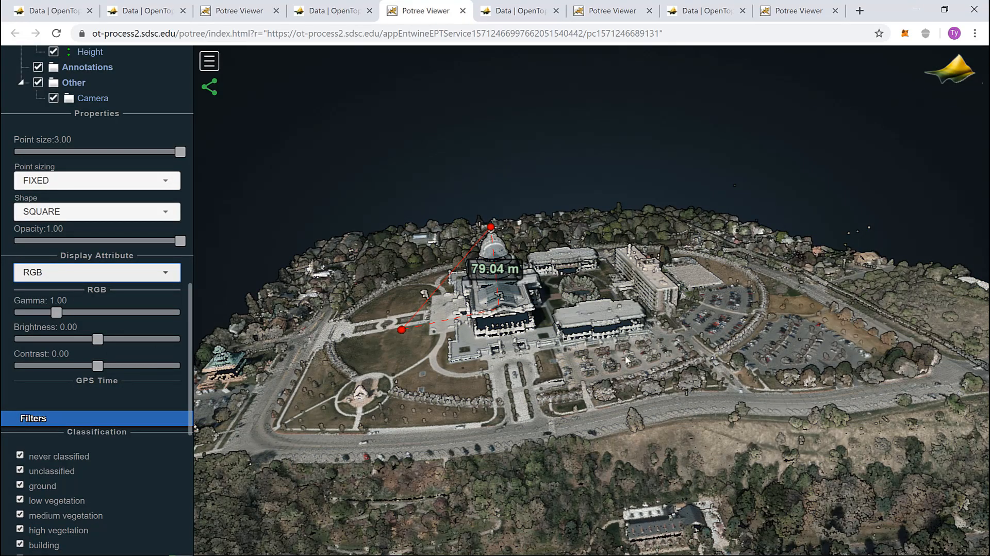
pyautogui.moveTo(667, 399)
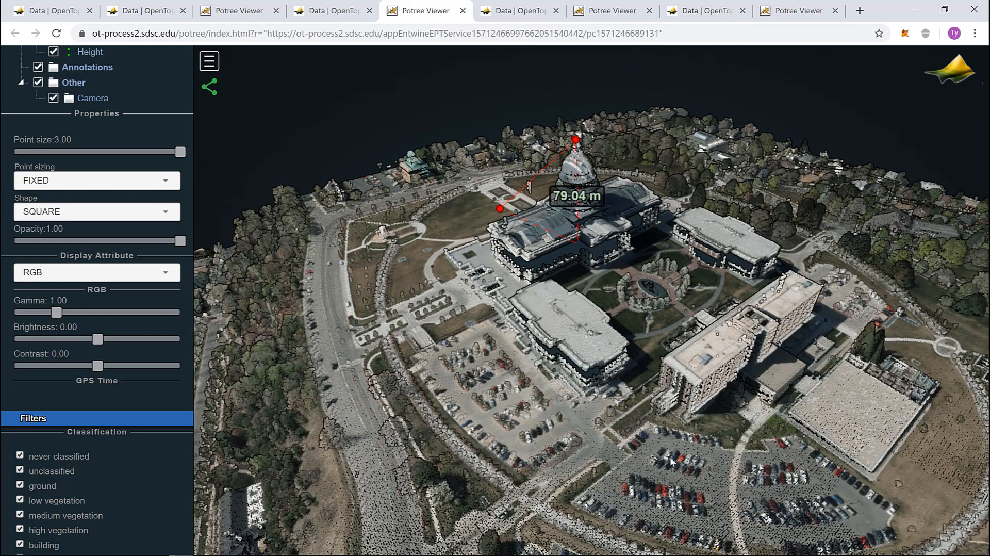
pyautogui.moveTo(670, 461); pyautogui.dragTo(613, 375)
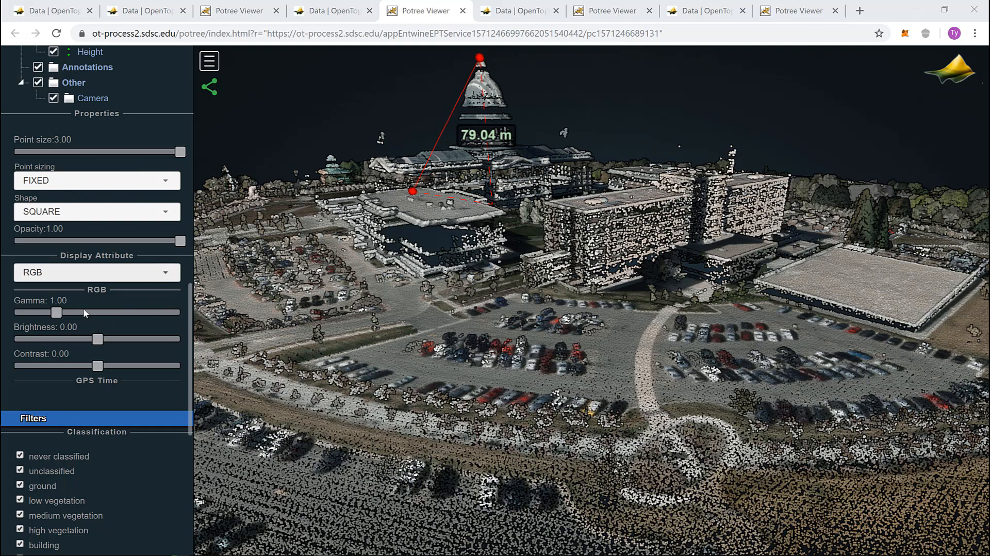
pyautogui.moveTo(147, 276)
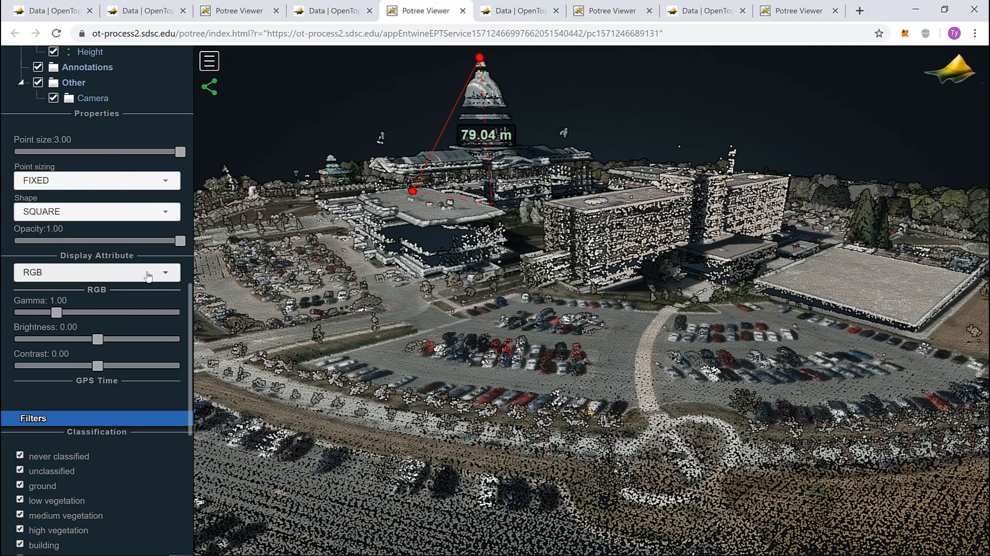
# Switch Display Attribute to Elevation and cycle gradient schemes, ending on the rainbow gradient.
pyautogui.click(96, 272)
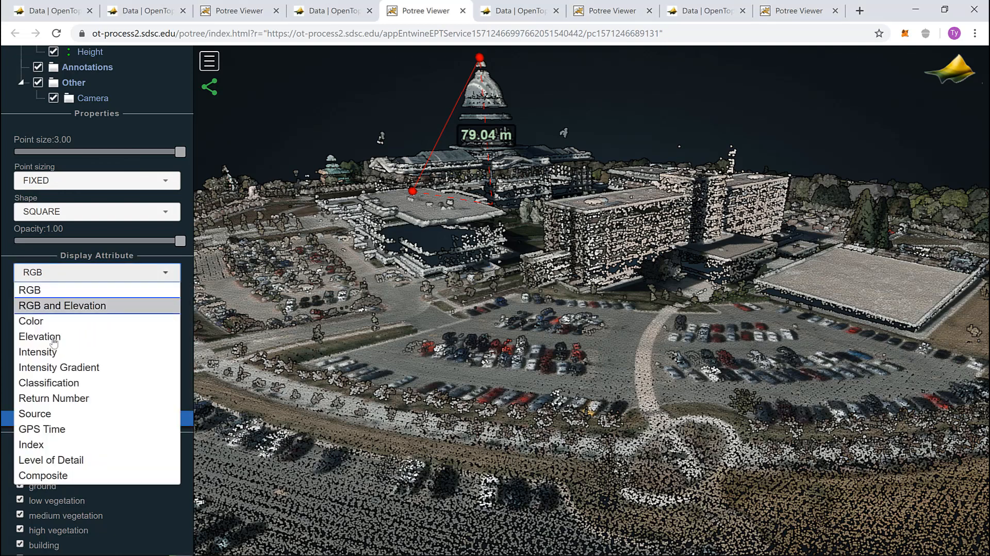
pyautogui.click(38, 336)
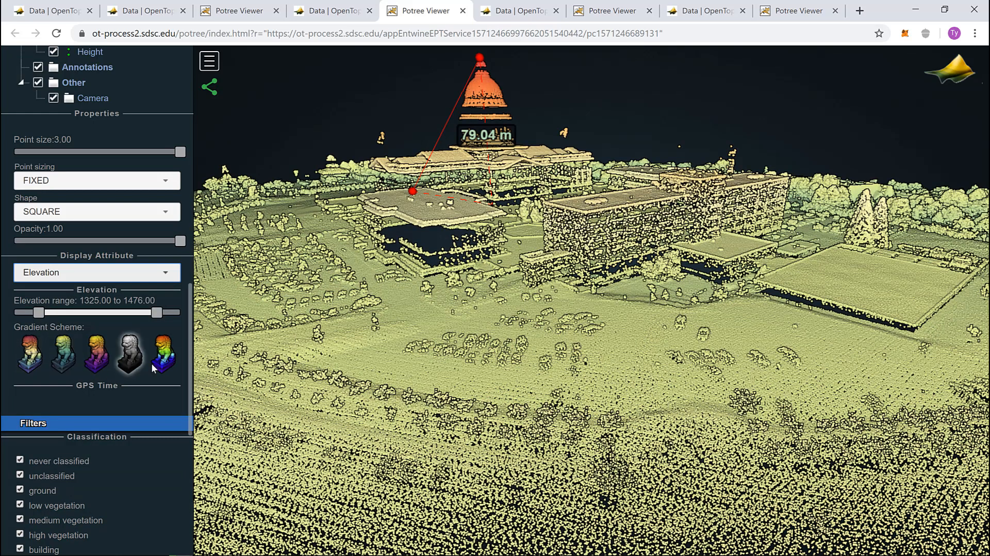
pyautogui.click(161, 353)
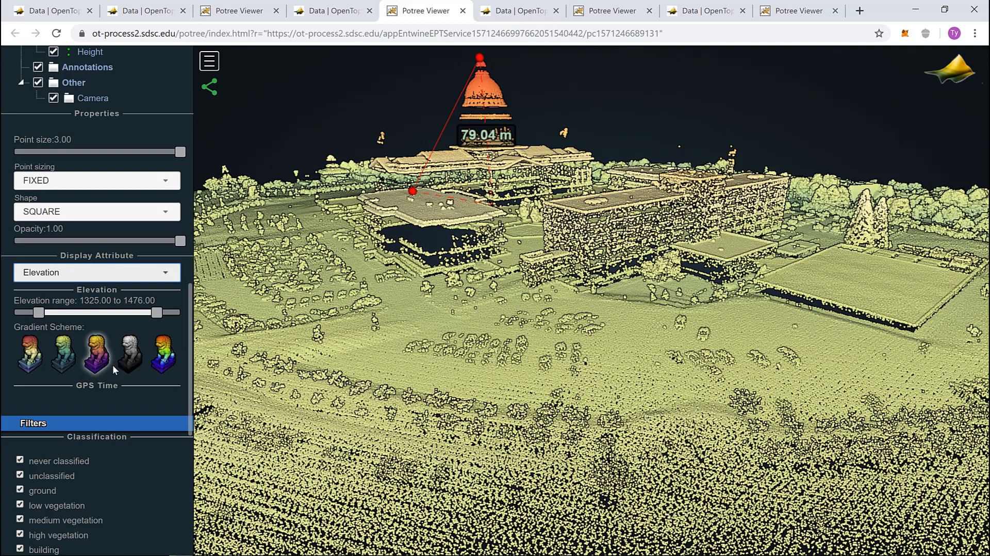
pyautogui.click(162, 352)
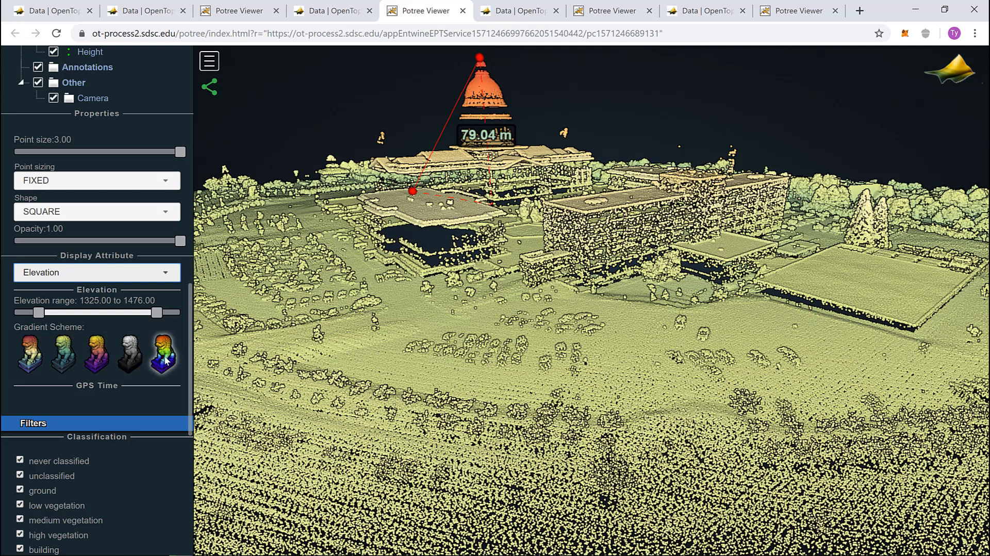
pyautogui.click(162, 353)
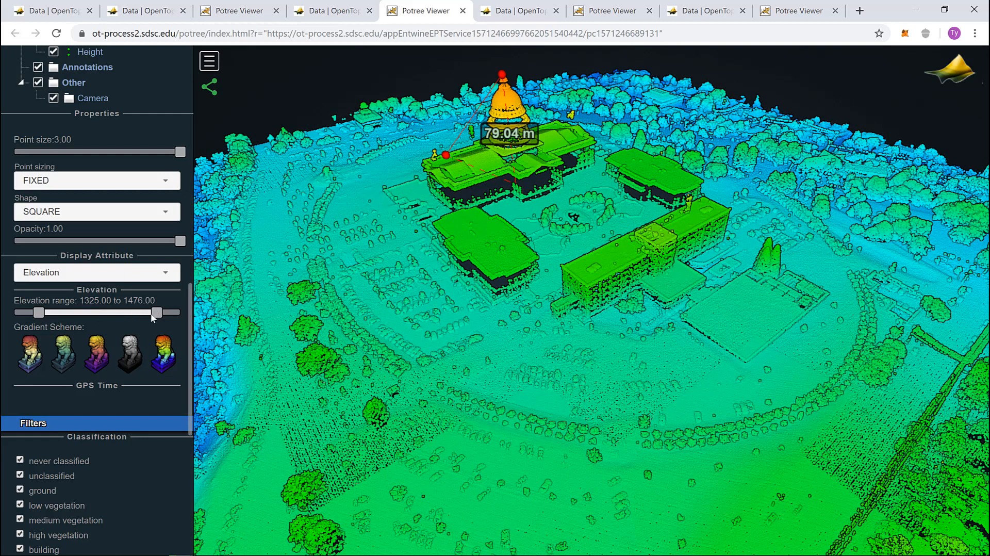
# Drag the elevation range handles to 1438.22–1499.09 so only the dome top stays brightly coloured.
pyautogui.moveTo(156, 312); pyautogui.dragTo(166, 312)
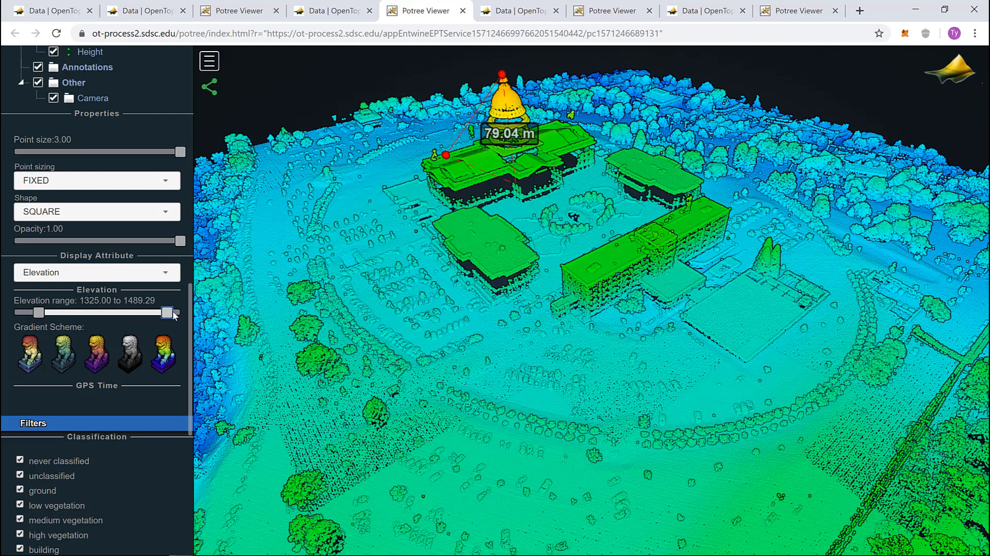
pyautogui.moveTo(167, 312); pyautogui.dragTo(175, 312)
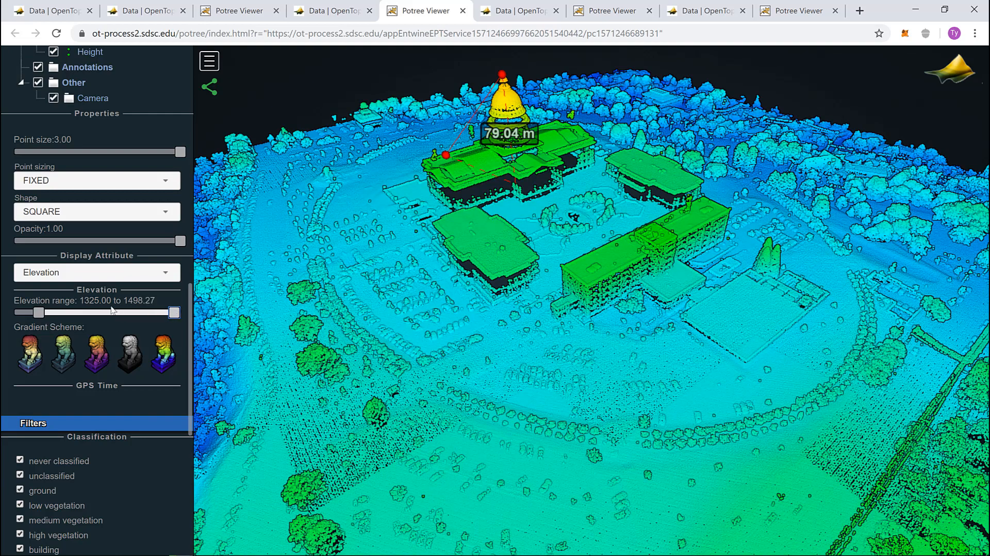
pyautogui.moveTo(31, 312); pyautogui.dragTo(49, 312)
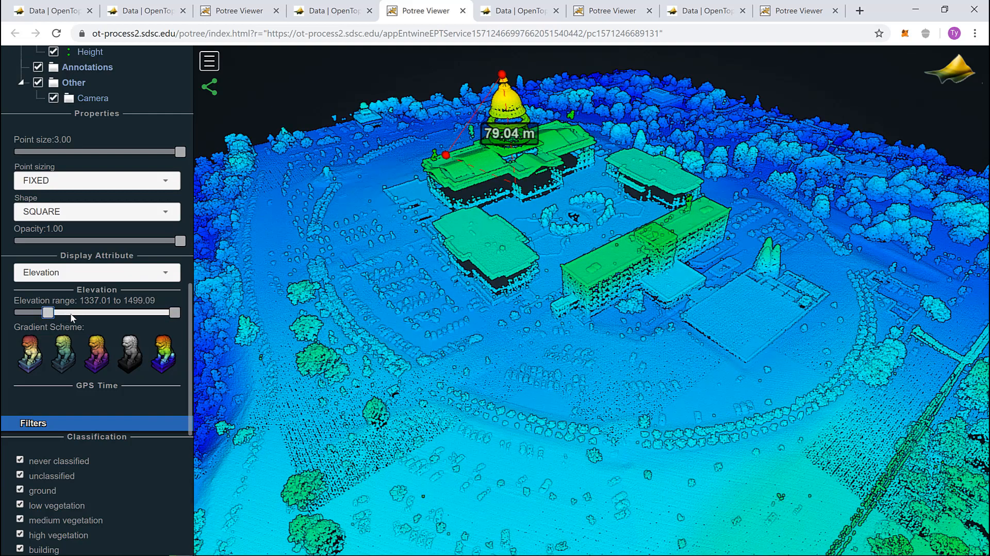
pyautogui.moveTo(47, 312); pyautogui.dragTo(74, 312)
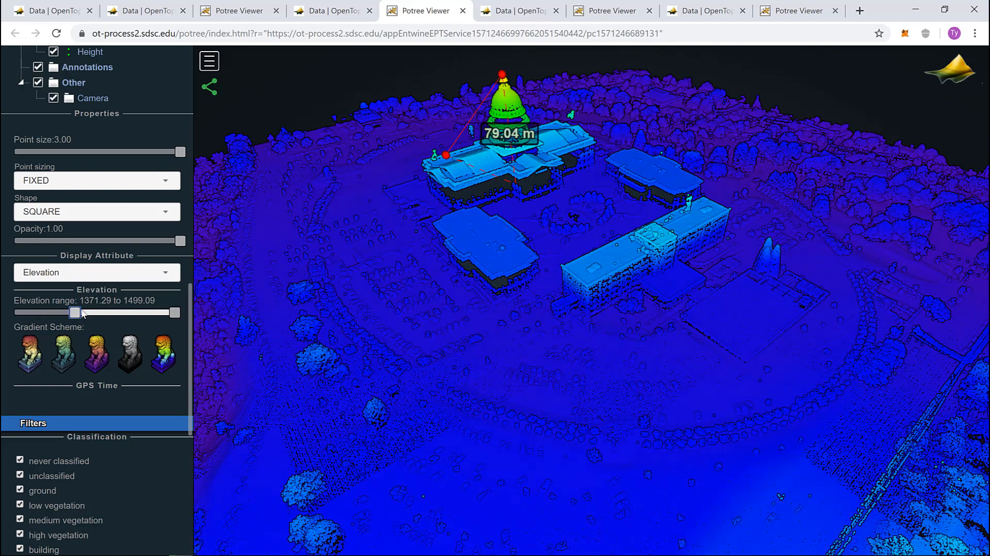
pyautogui.moveTo(75, 312); pyautogui.dragTo(98, 312)
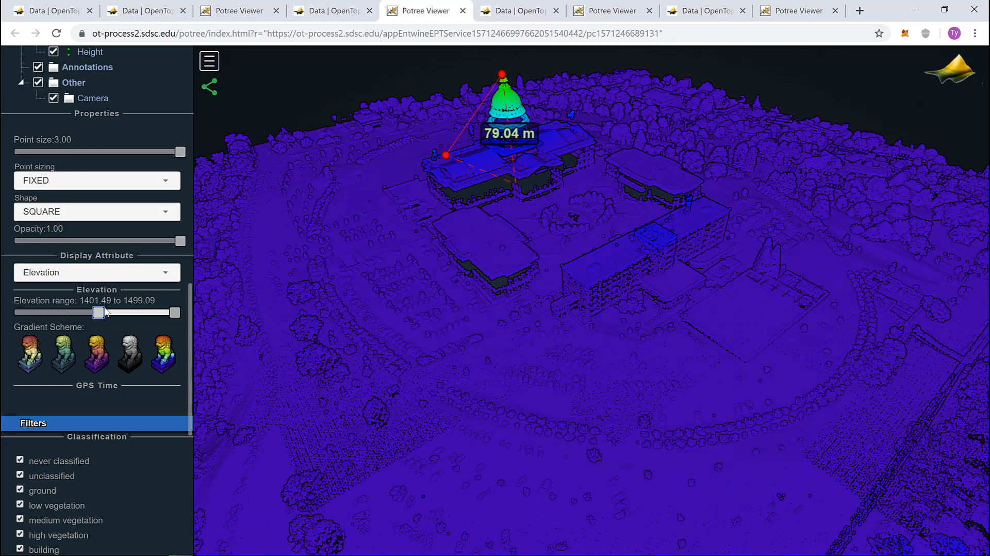
pyautogui.moveTo(99, 312); pyautogui.dragTo(107, 312)
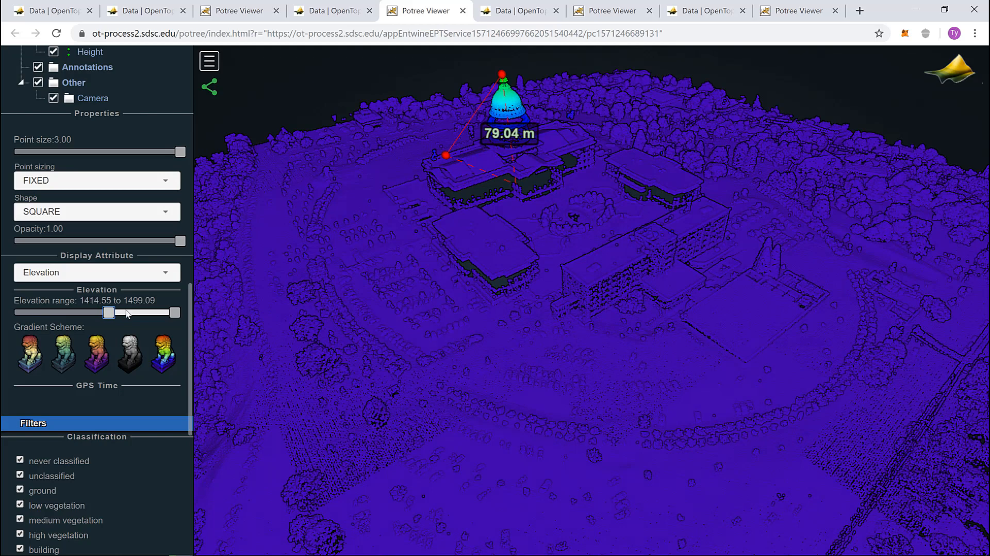
pyautogui.moveTo(108, 312); pyautogui.dragTo(128, 312)
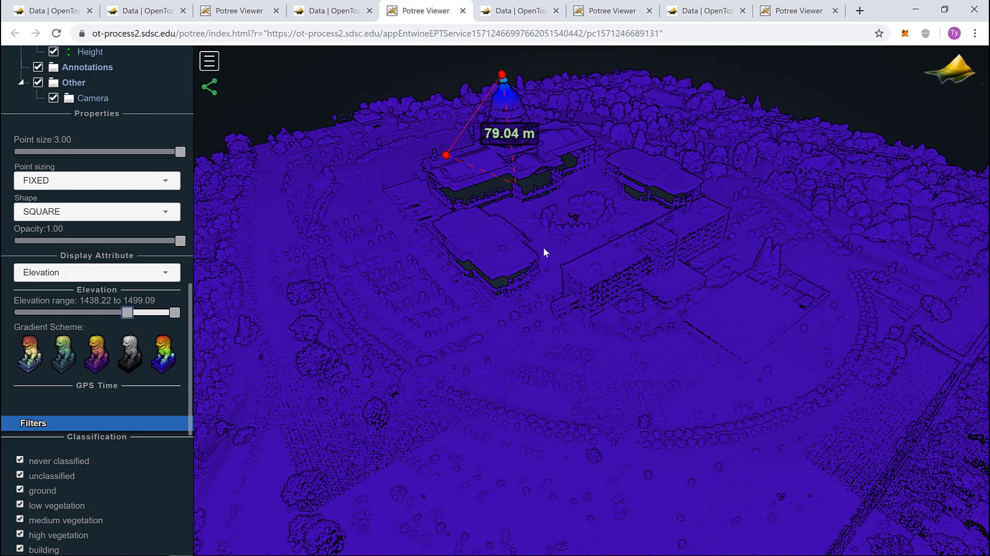
pyautogui.moveTo(544, 253); pyautogui.dragTo(640, 201)
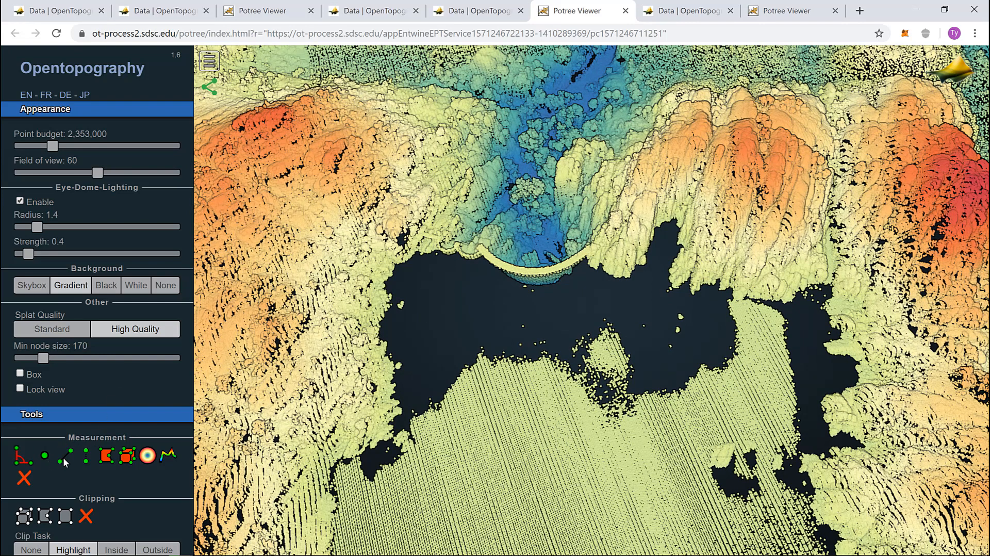
# Start a Distance measurement and mark the dam crest ends, reading 76.03 m.
pyautogui.click(64, 455)
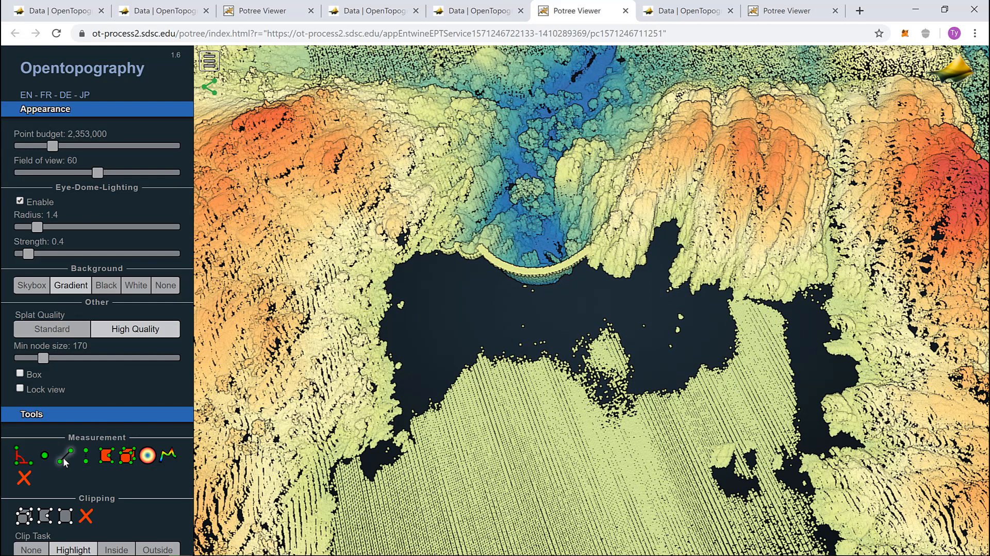
pyautogui.moveTo(435, 245)
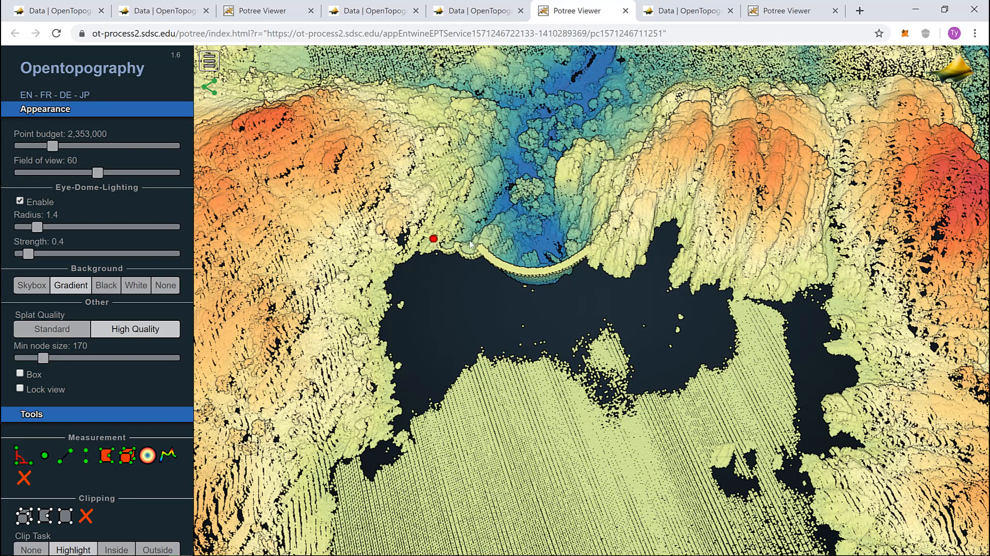
pyautogui.click(586, 249)
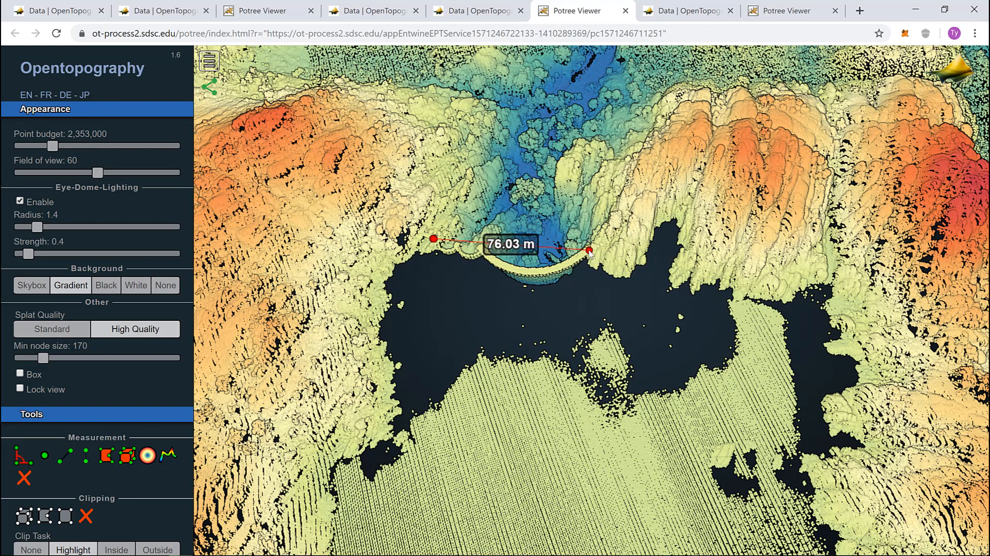
pyautogui.moveTo(623, 439)
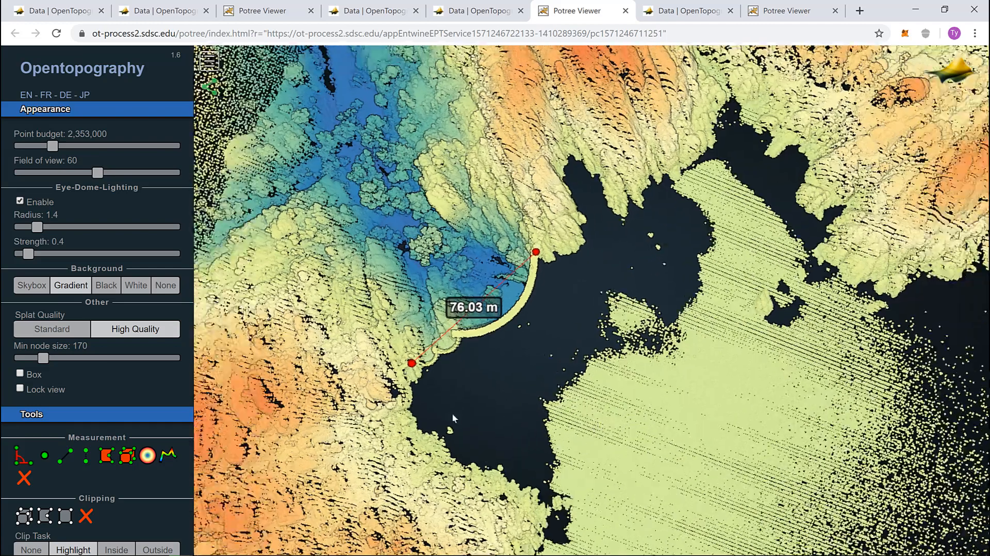
pyautogui.moveTo(147, 455)
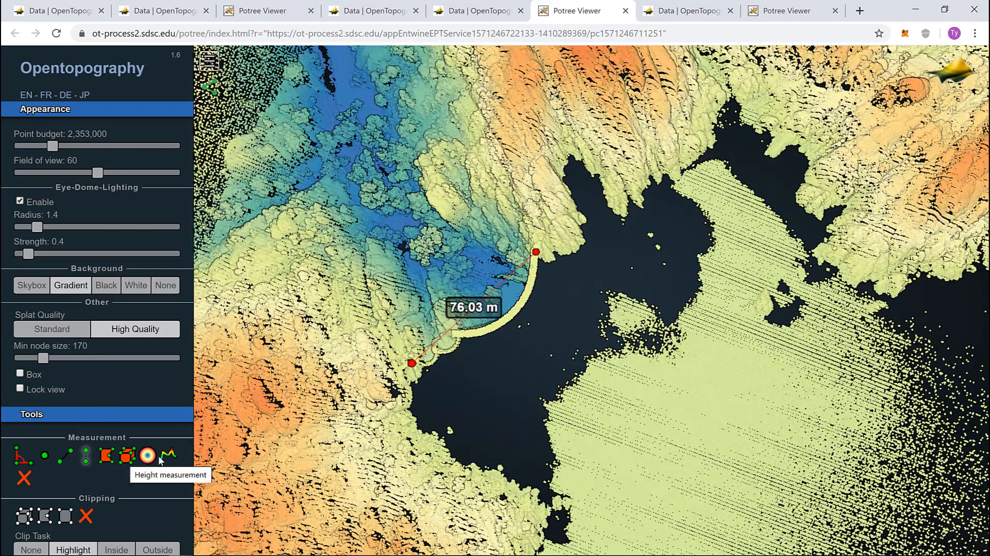
pyautogui.moveTo(167, 454)
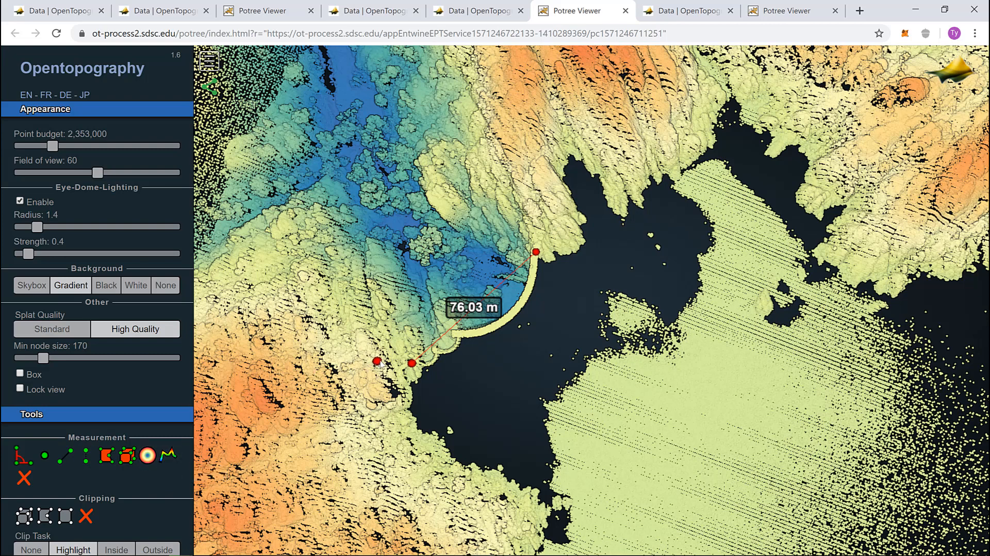
# Place the height profile line's start point beside the dam's end.
pyautogui.moveTo(377, 361); pyautogui.dragTo(388, 354)
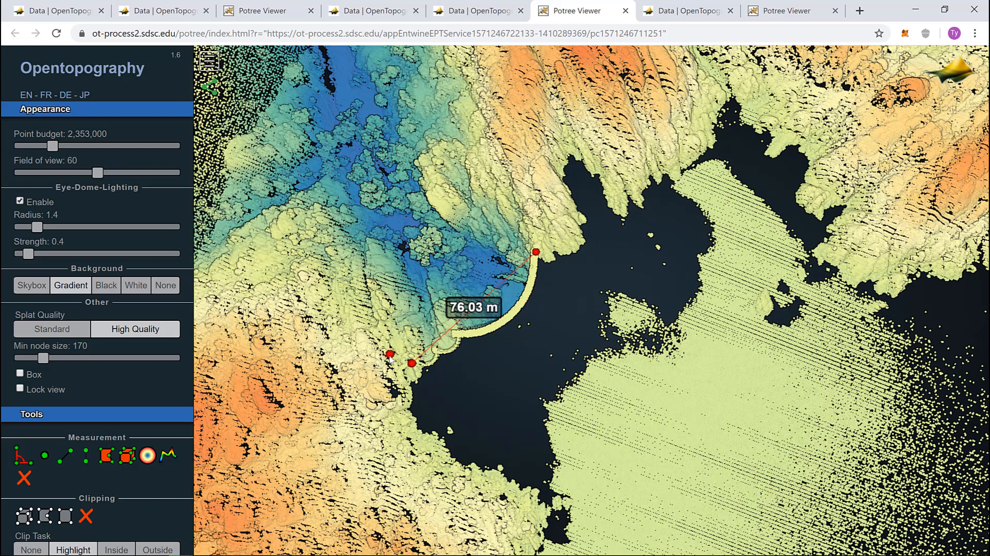
pyautogui.moveTo(438, 328)
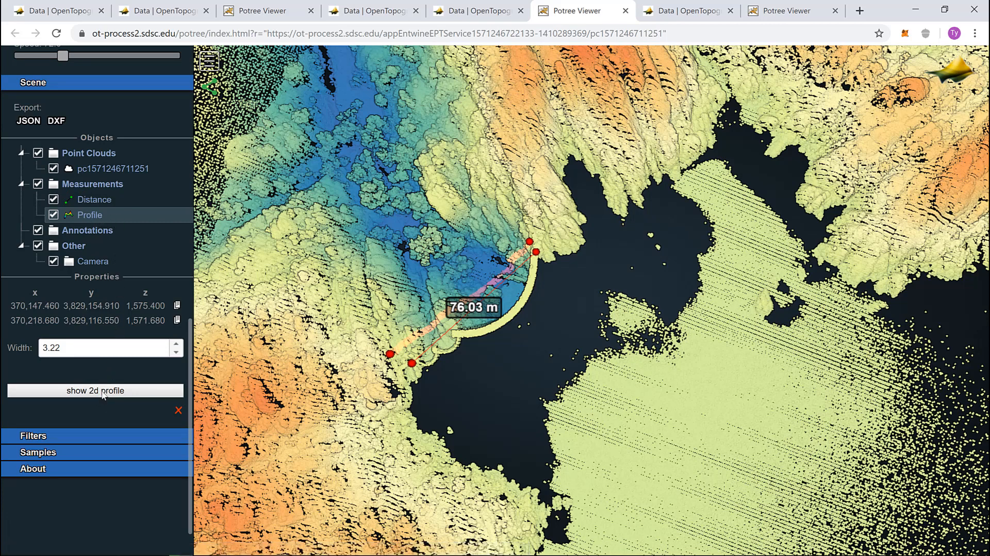
# Close the dam's height profile and switch to the elongated valley strip point cloud.
pyautogui.click(95, 390)
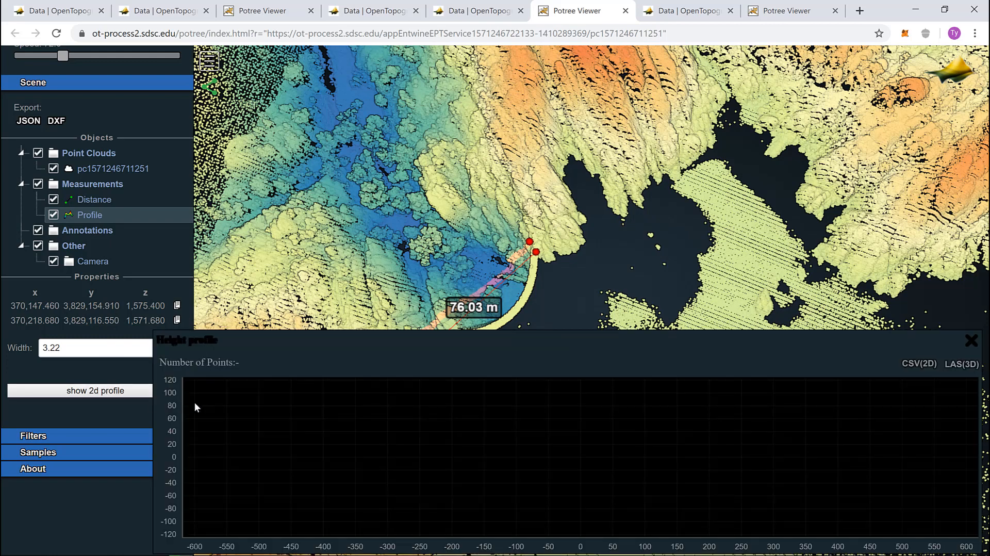
pyautogui.click(95, 390)
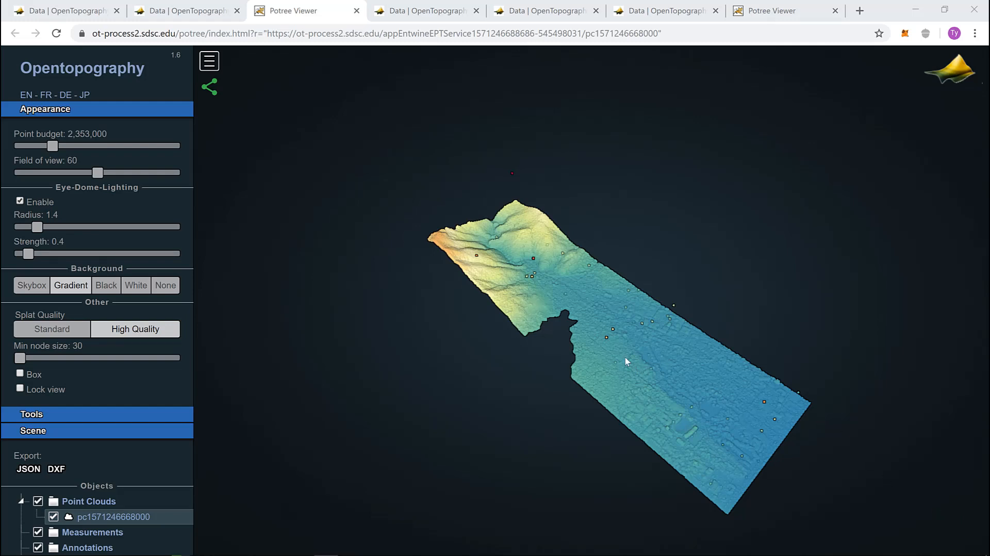
pyautogui.moveTo(655, 385)
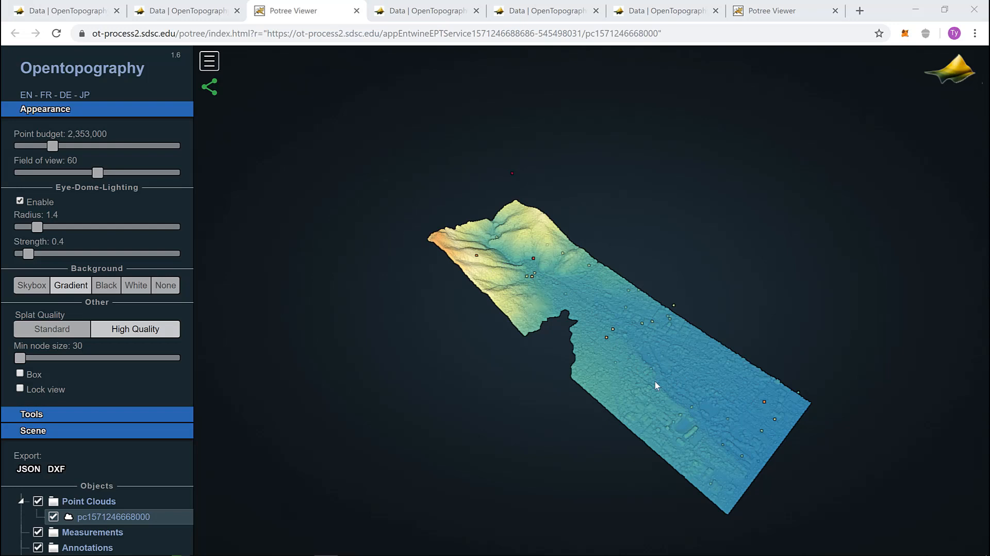
pyautogui.moveTo(592, 354)
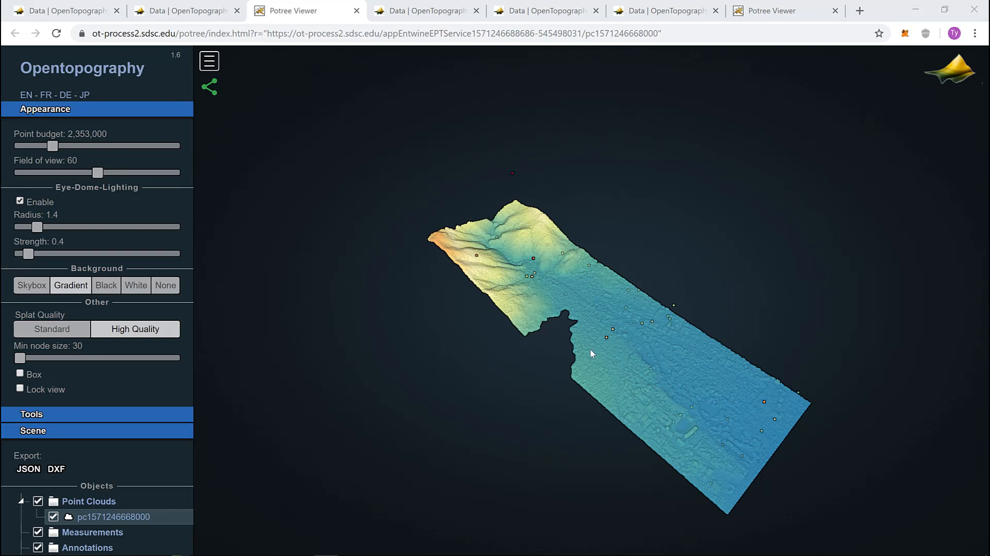
# Zoom in over the valley strip's gullied upland and blue valley floor.
pyautogui.moveTo(590, 354); pyautogui.dragTo(626, 406)
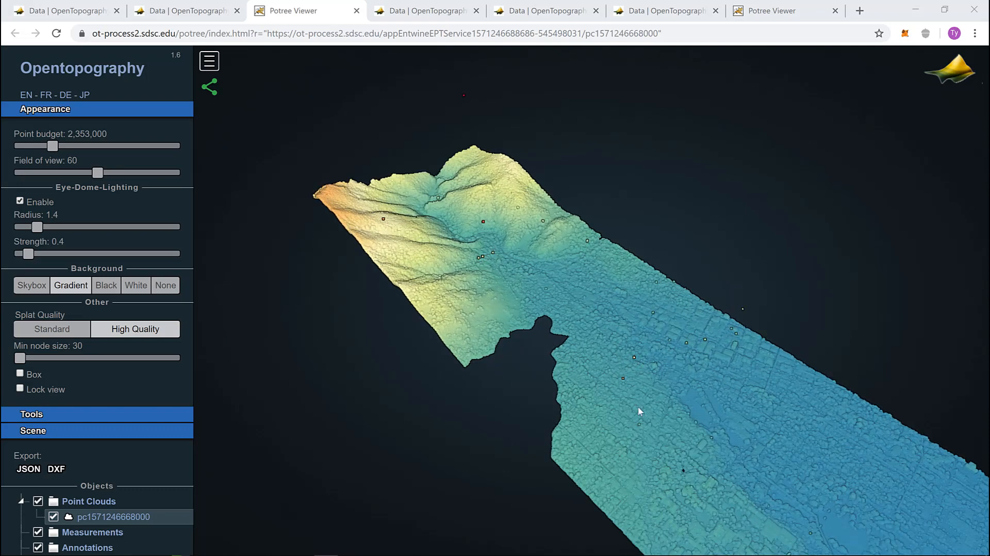
pyautogui.moveTo(667, 460)
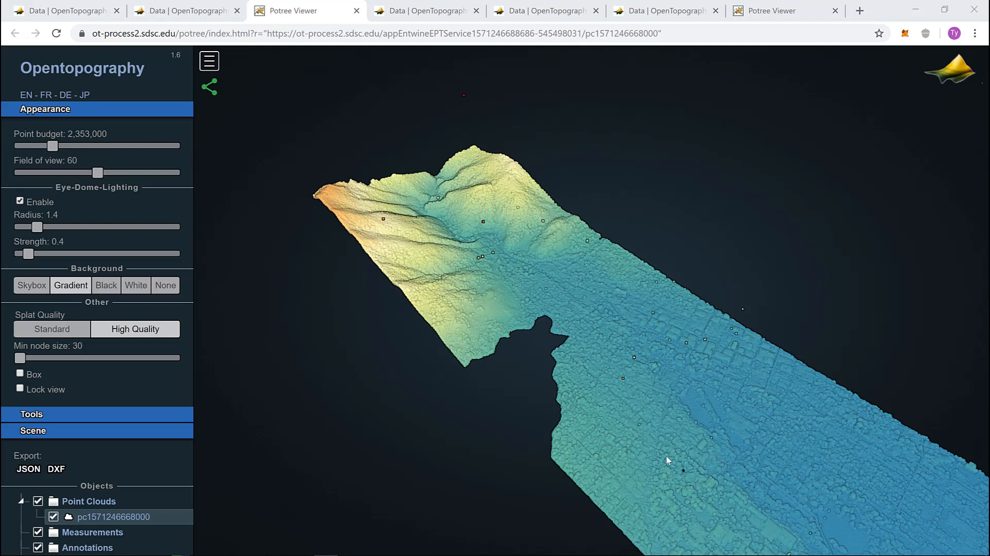
pyautogui.moveTo(404, 328)
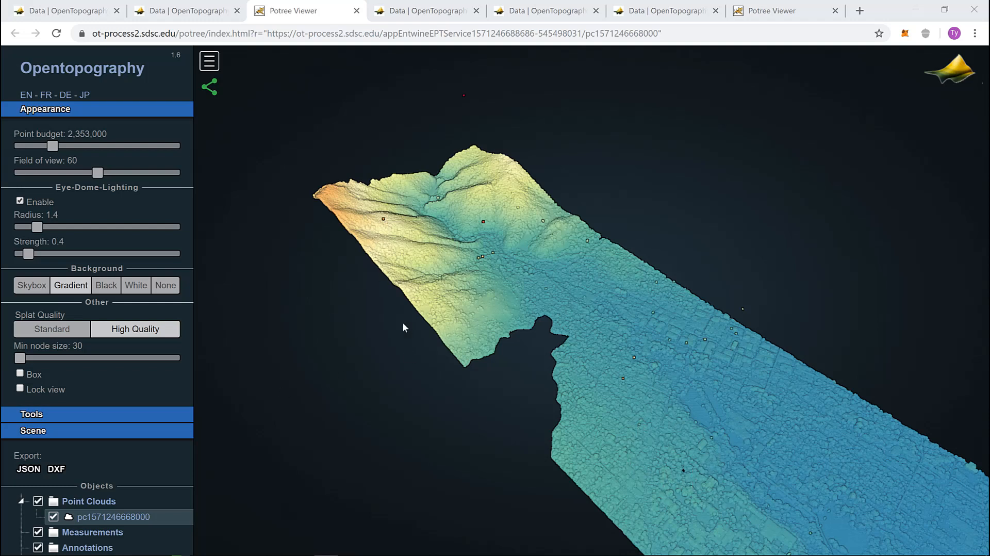
pyautogui.moveTo(3, 401)
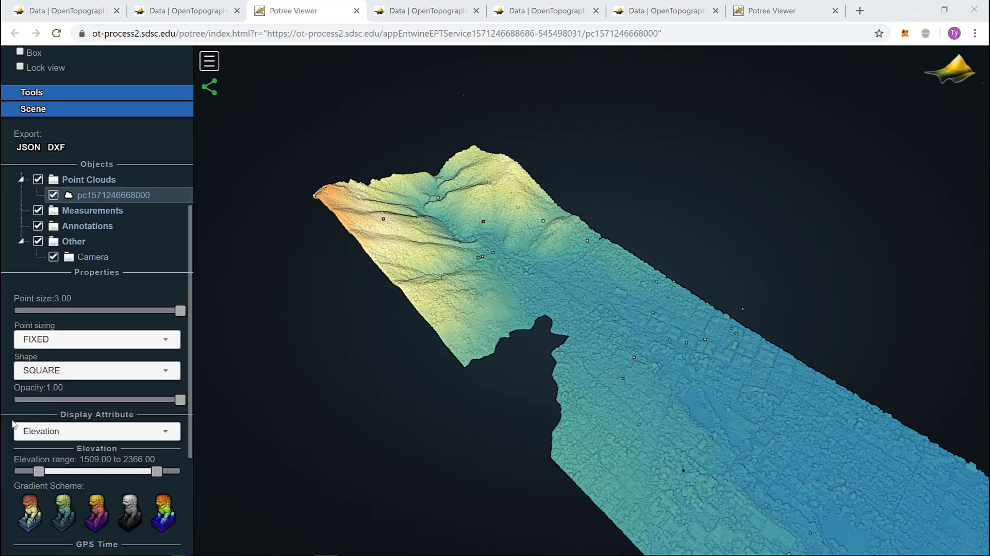
# Open the Classification filters and uncheck 'unclassified' to hide those points.
pyautogui.scroll(-3)
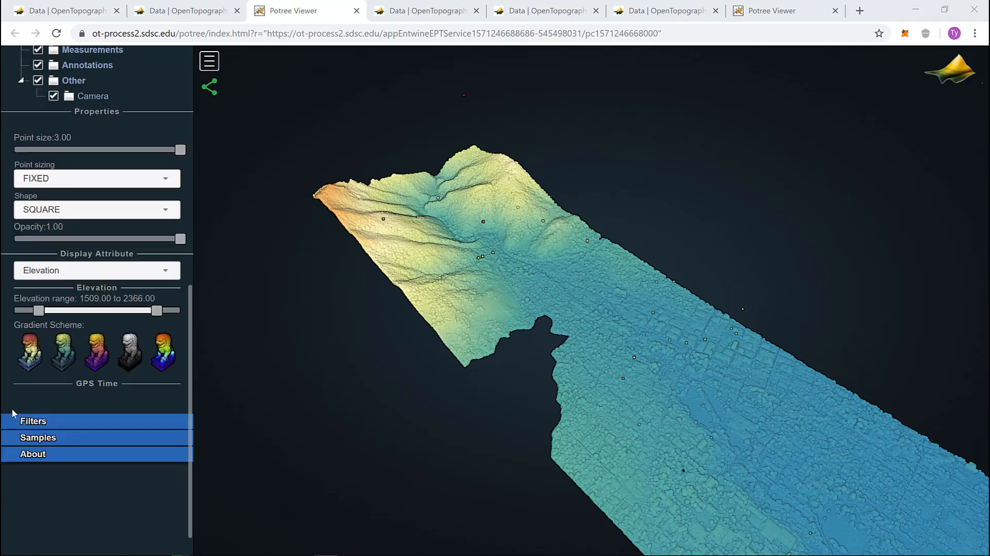
pyautogui.scroll(-3)
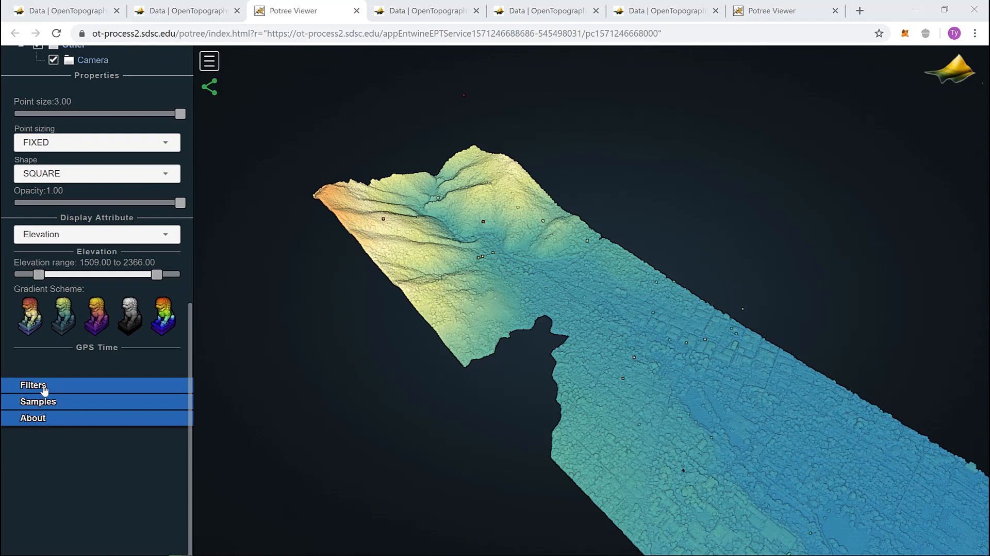
pyautogui.click(33, 385)
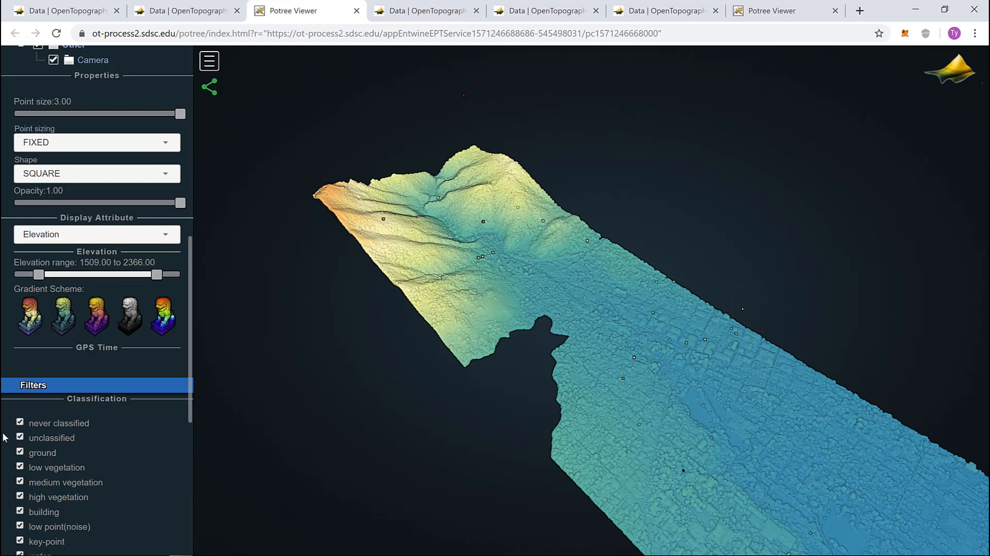
pyautogui.moveTo(20, 438)
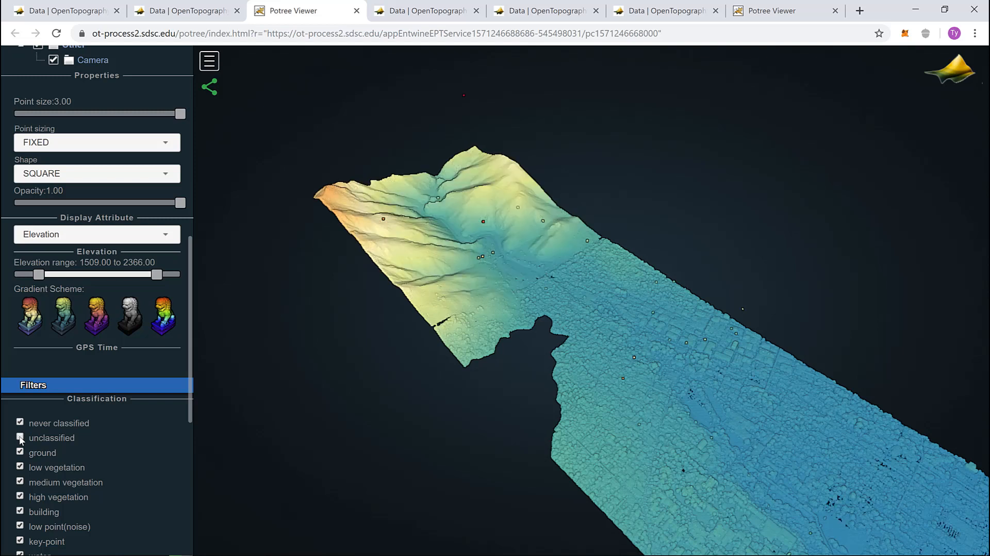
pyautogui.click(20, 437)
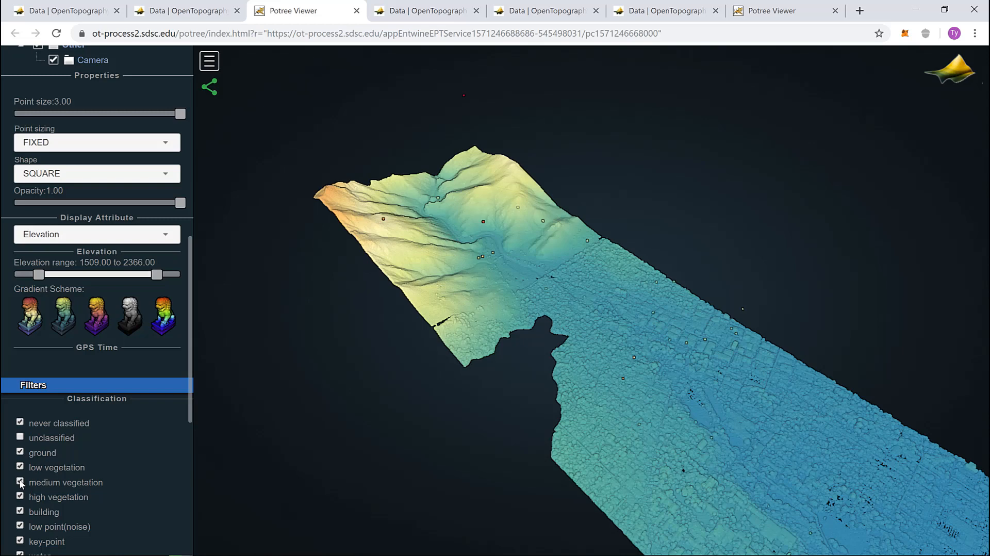
pyautogui.moveTo(638, 496)
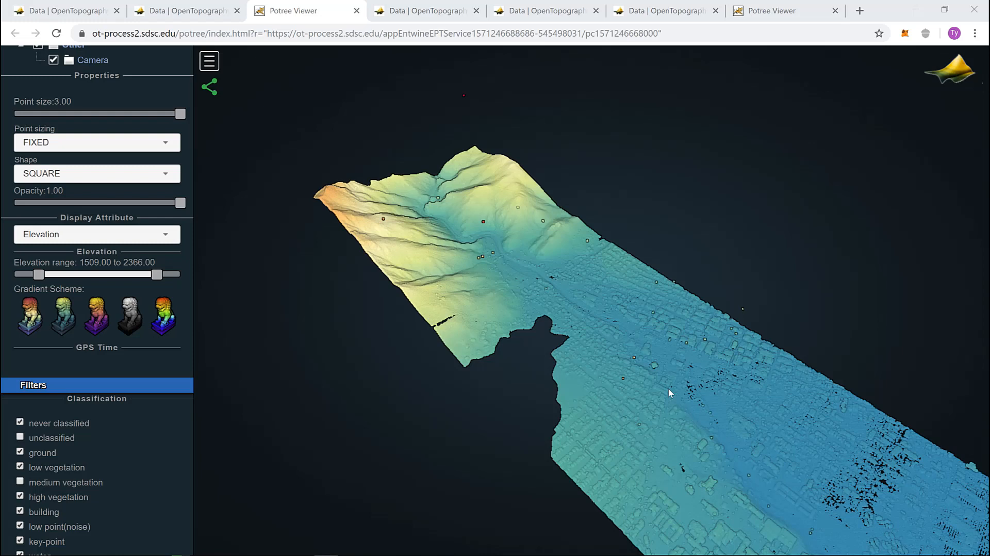
pyautogui.moveTo(671, 427)
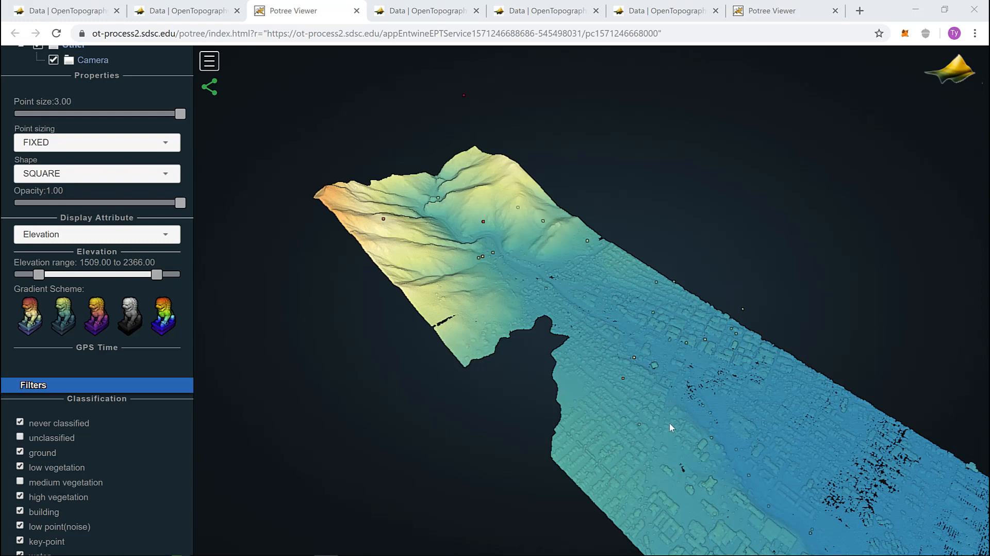
pyautogui.moveTo(679, 460)
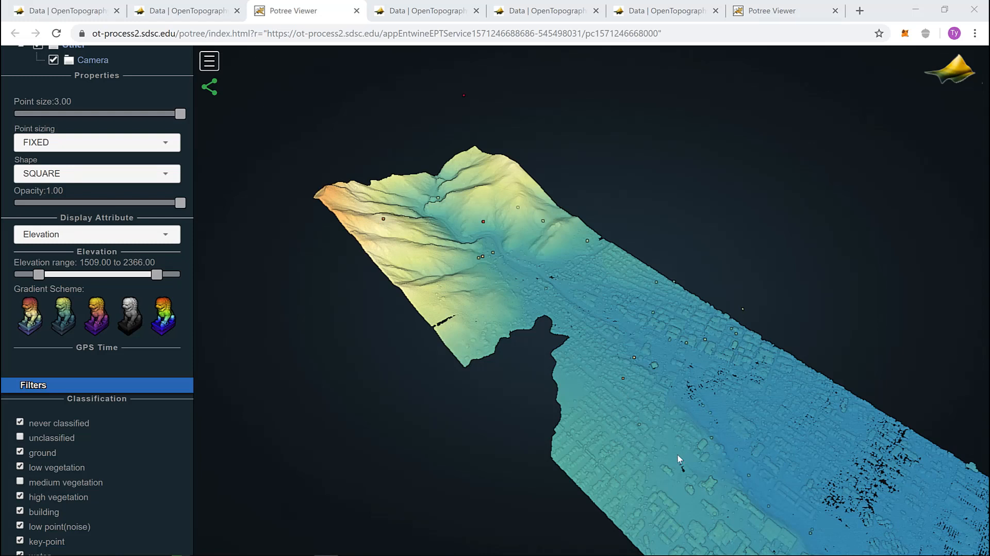
pyautogui.moveTo(674, 438)
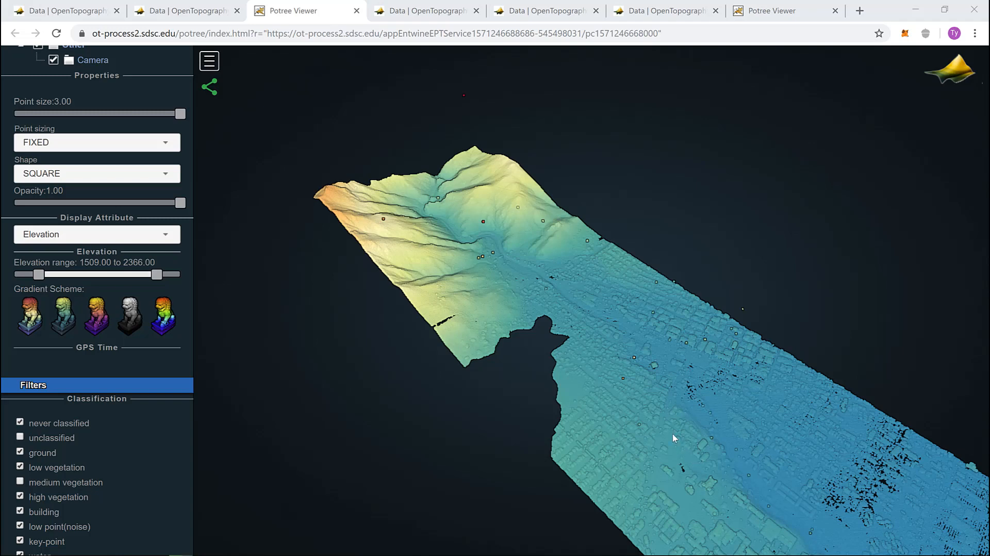
# Fly down toward the stadium until its field and curved stands fill the view.
pyautogui.moveTo(674, 438); pyautogui.dragTo(610, 386)
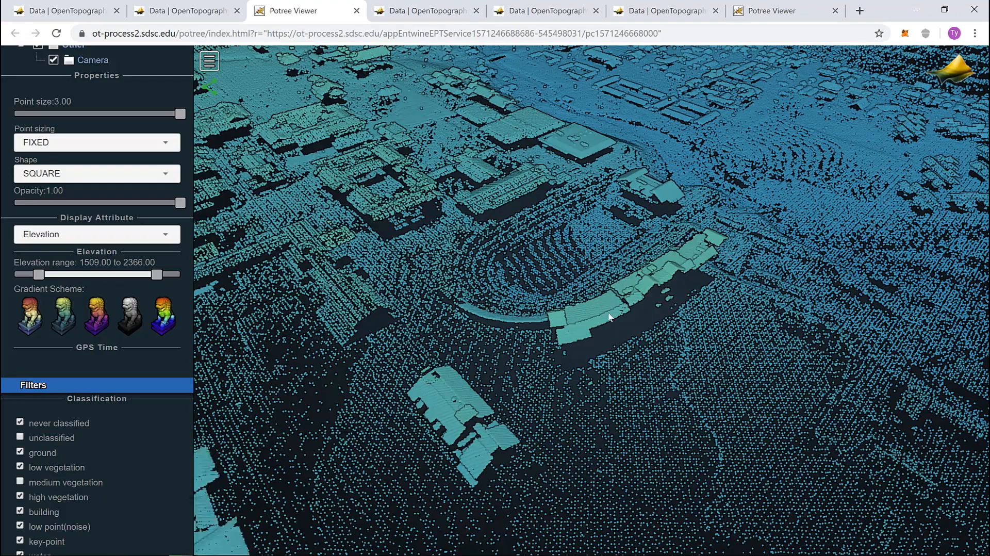
pyautogui.moveTo(609, 318); pyautogui.dragTo(742, 434)
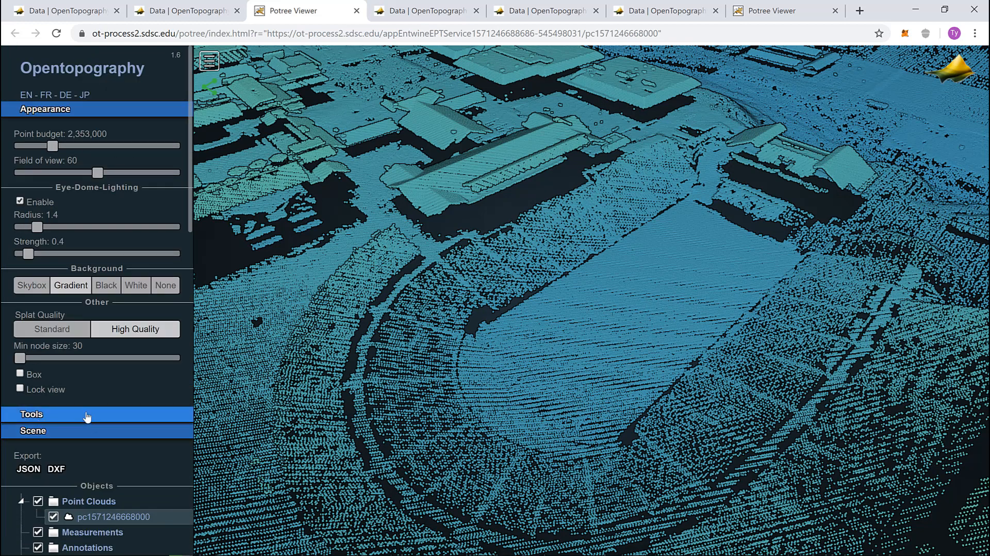
# Draw a four-corner area measurement around the stadium field, adjusting corners to read 6,774.7 m².
pyautogui.click(32, 413)
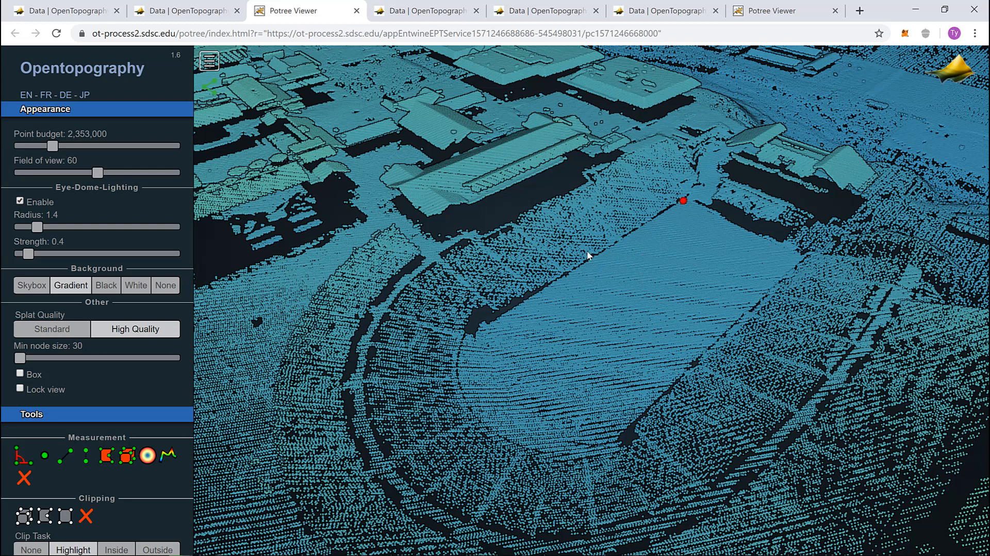
pyautogui.click(495, 322)
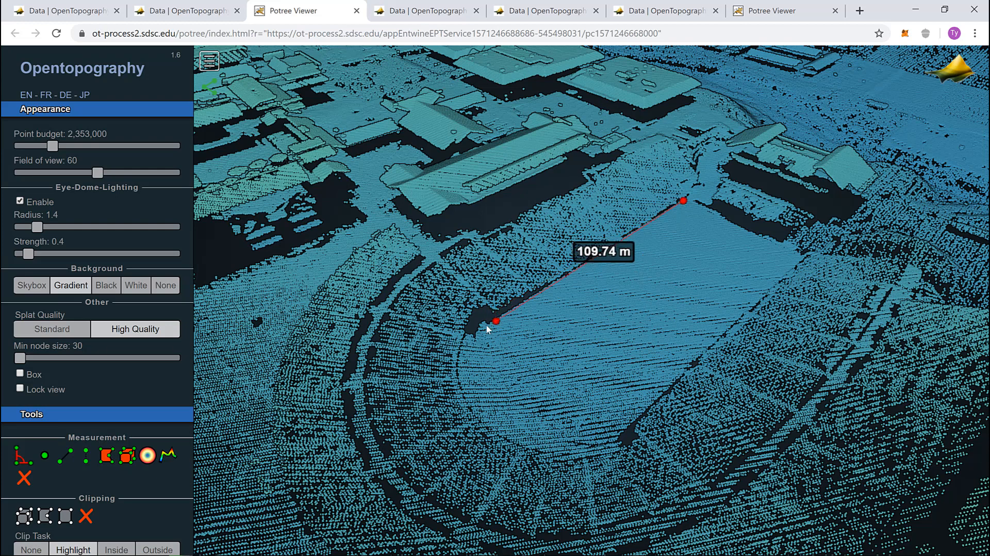
pyautogui.moveTo(495, 321); pyautogui.dragTo(478, 331)
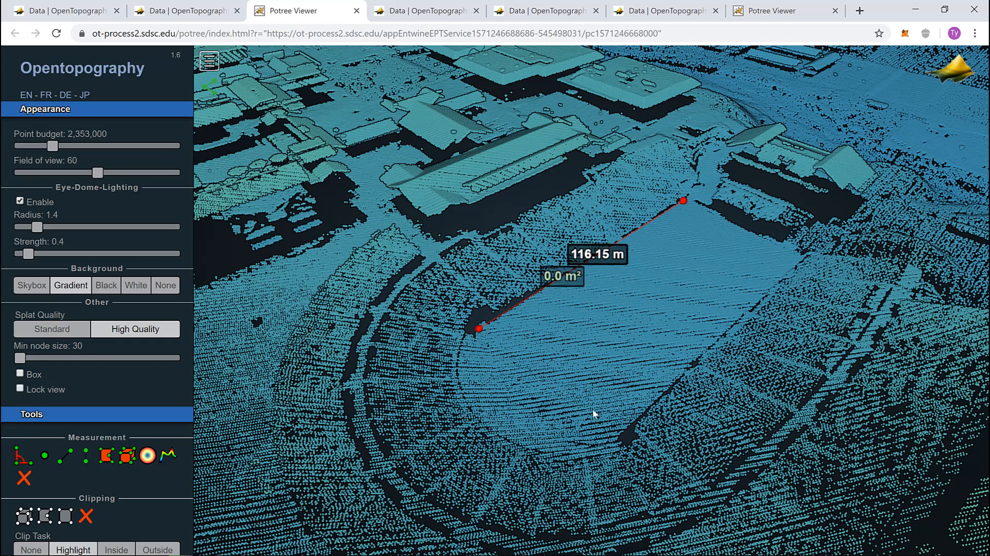
pyautogui.click(629, 423)
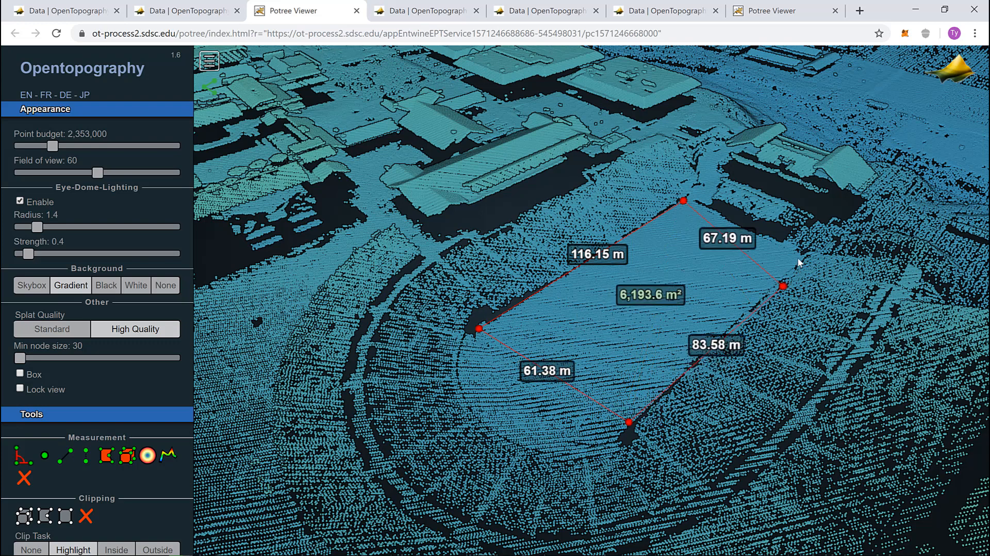
pyautogui.moveTo(782, 286); pyautogui.dragTo(799, 252)
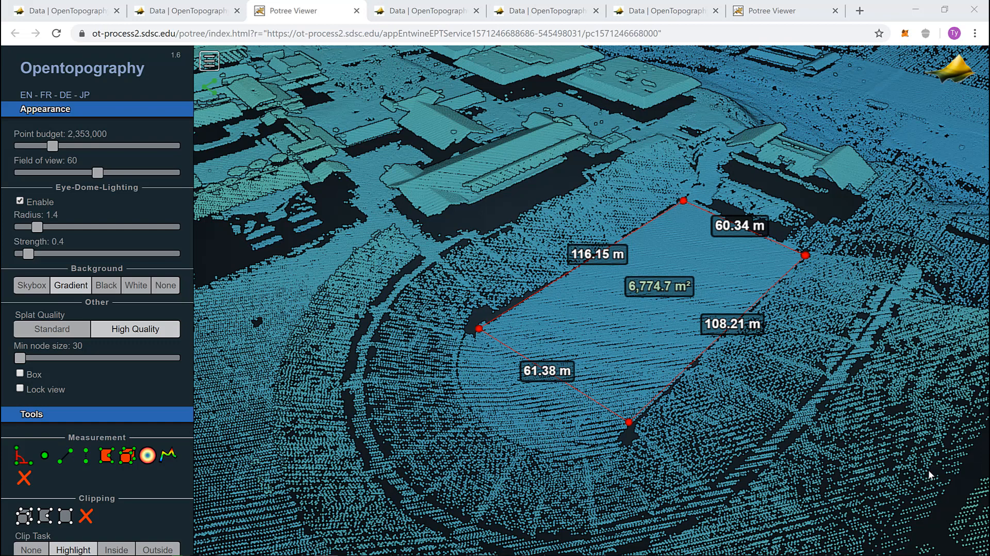
pyautogui.moveTo(793, 440)
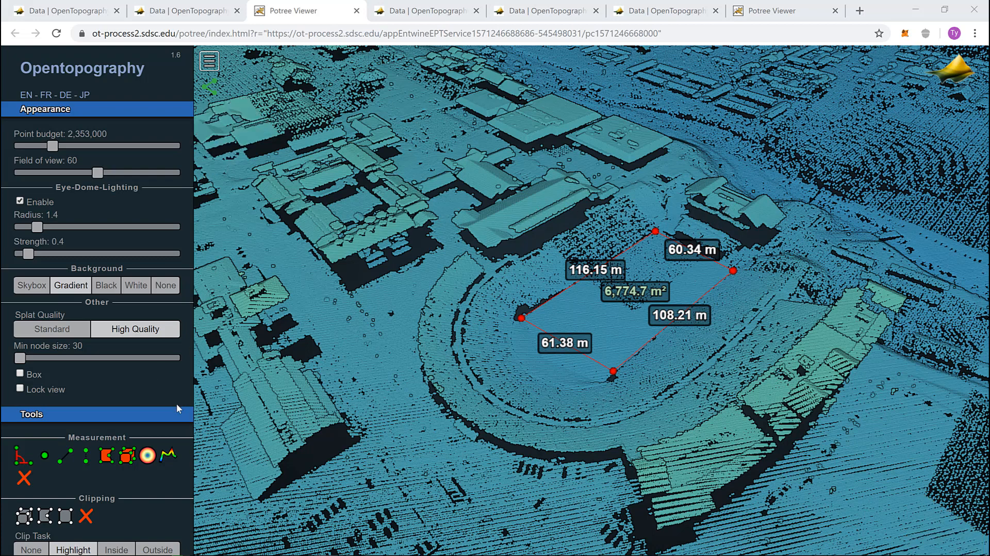
pyautogui.moveTo(21, 458)
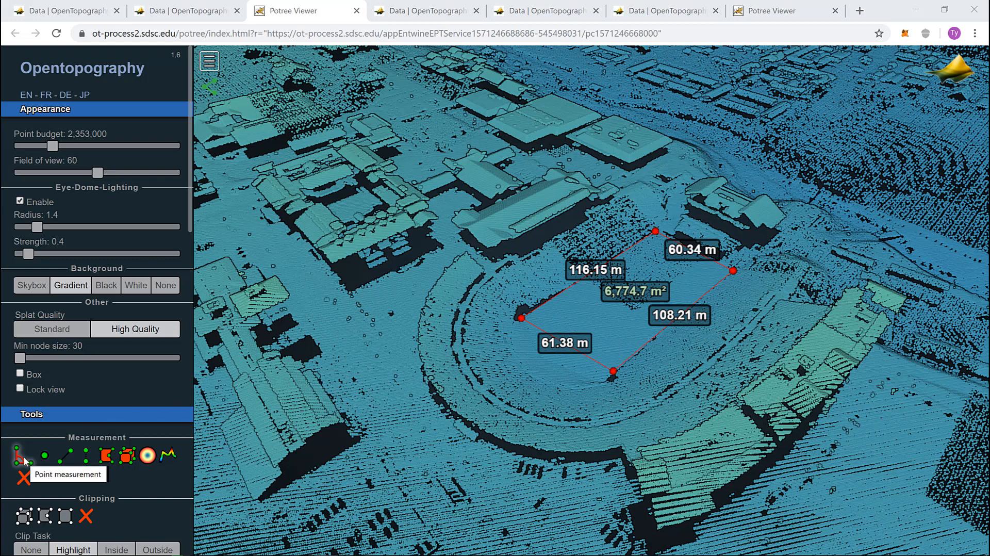
pyautogui.moveTo(38, 455)
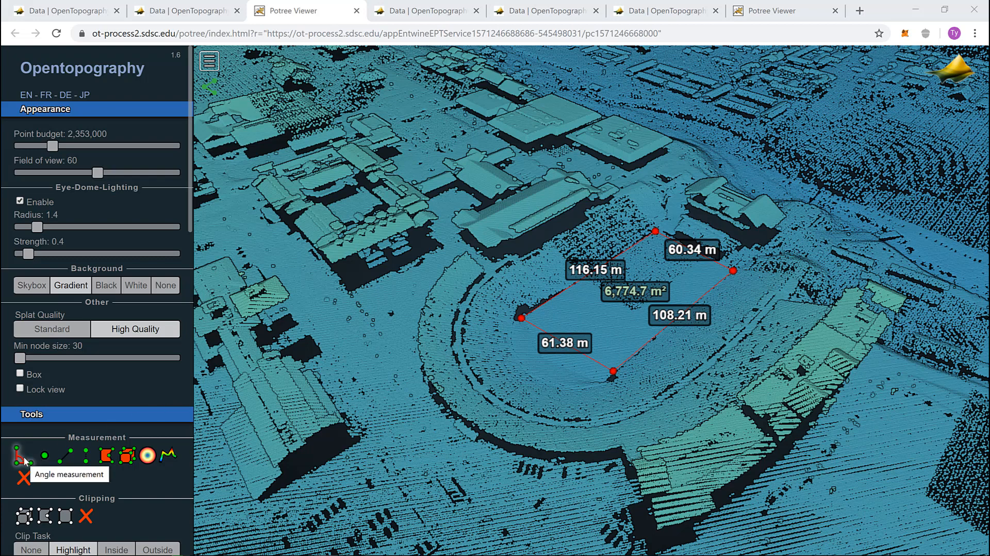
pyautogui.moveTo(272, 274)
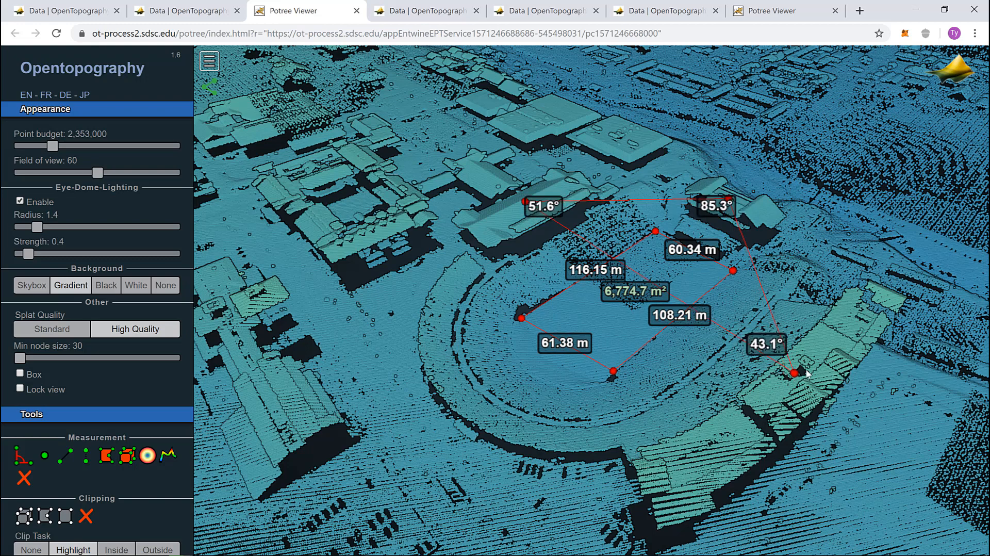
# Drag a triangle vertex on the stadium stands so the angles read 50.1°, 87.2° and 42.7°.
pyautogui.moveTo(794, 373); pyautogui.dragTo(807, 370)
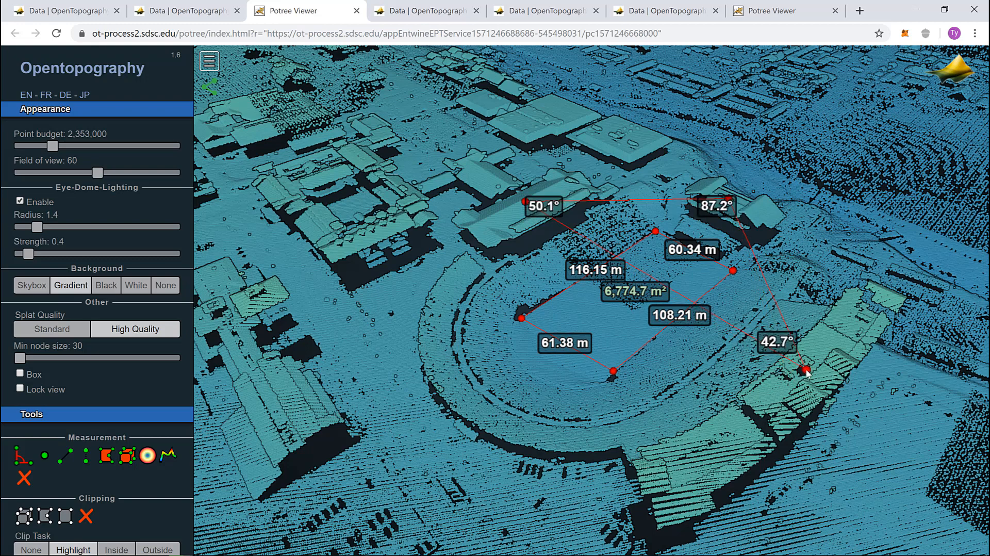